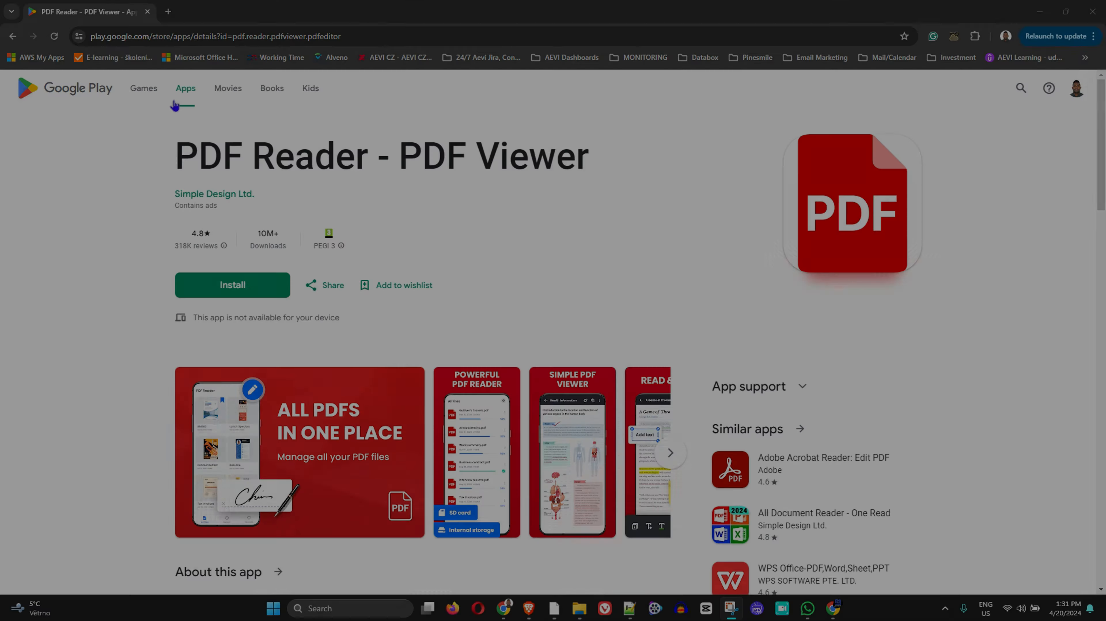
Step: Go to the Apps home page and glance through its top charts
{"action": "left_click", "coordinate": [185, 88]}
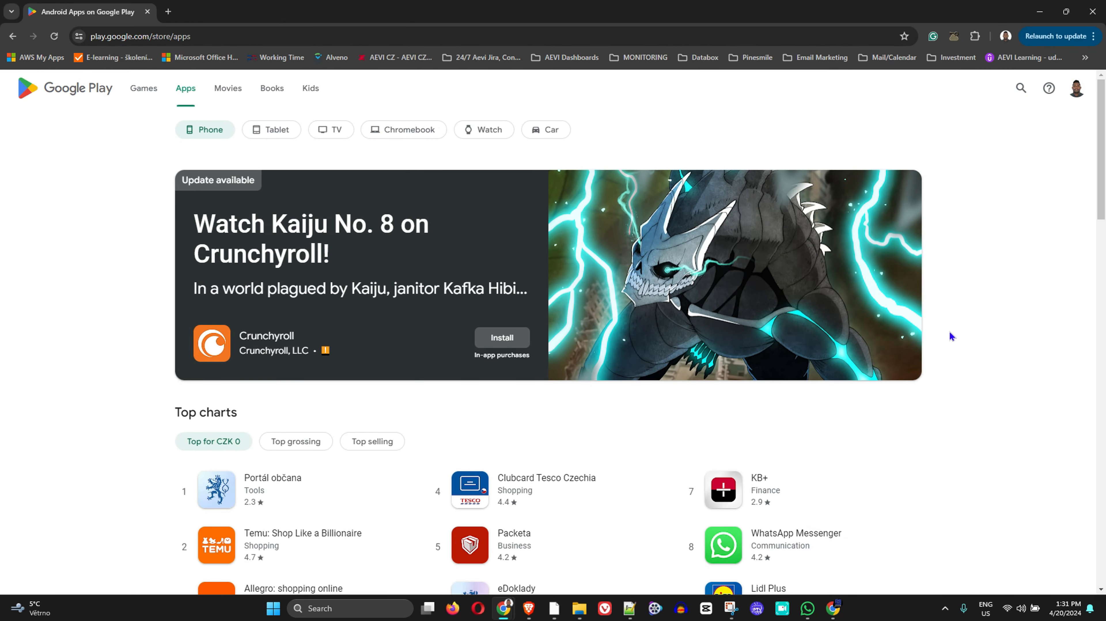
{"action": "mouse_move", "coordinate": [79, 93]}
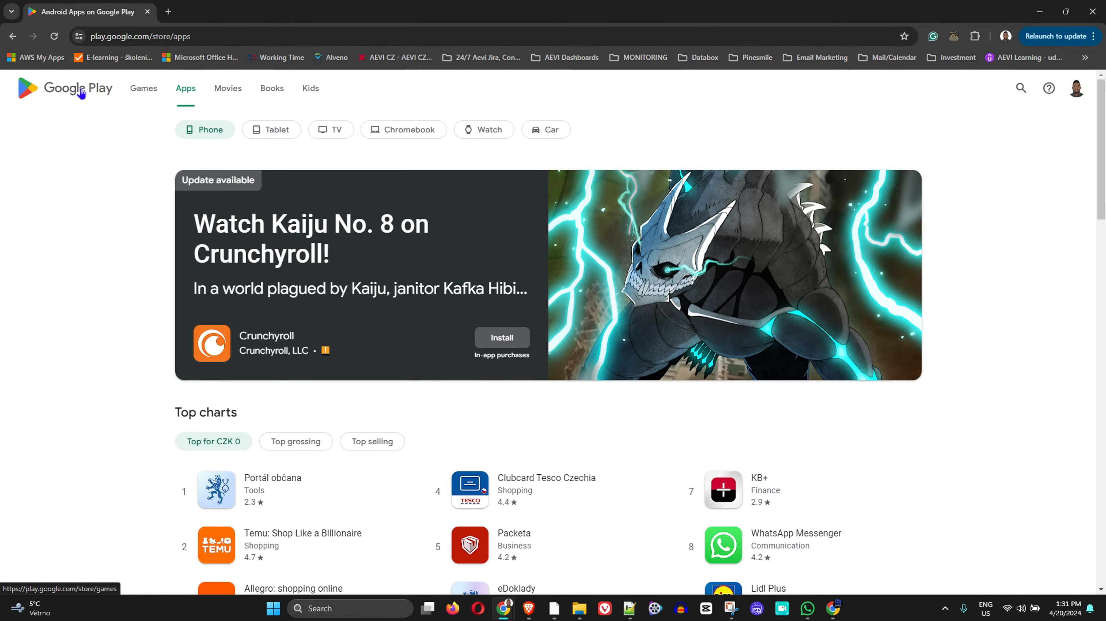
{"action": "mouse_move", "coordinate": [623, 376]}
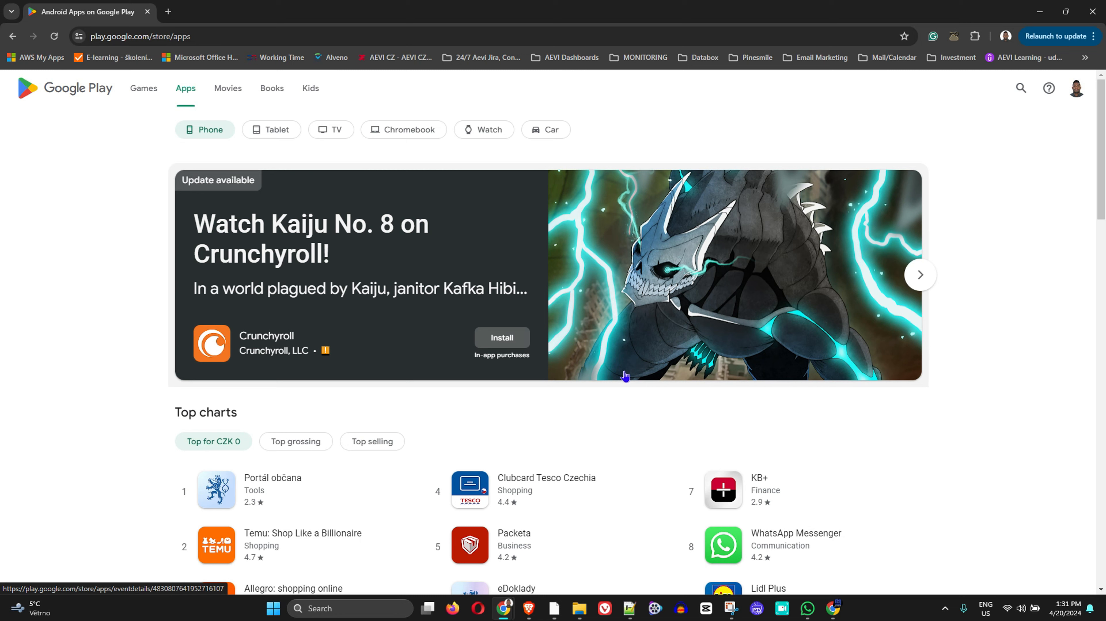
{"action": "mouse_move", "coordinate": [992, 451]}
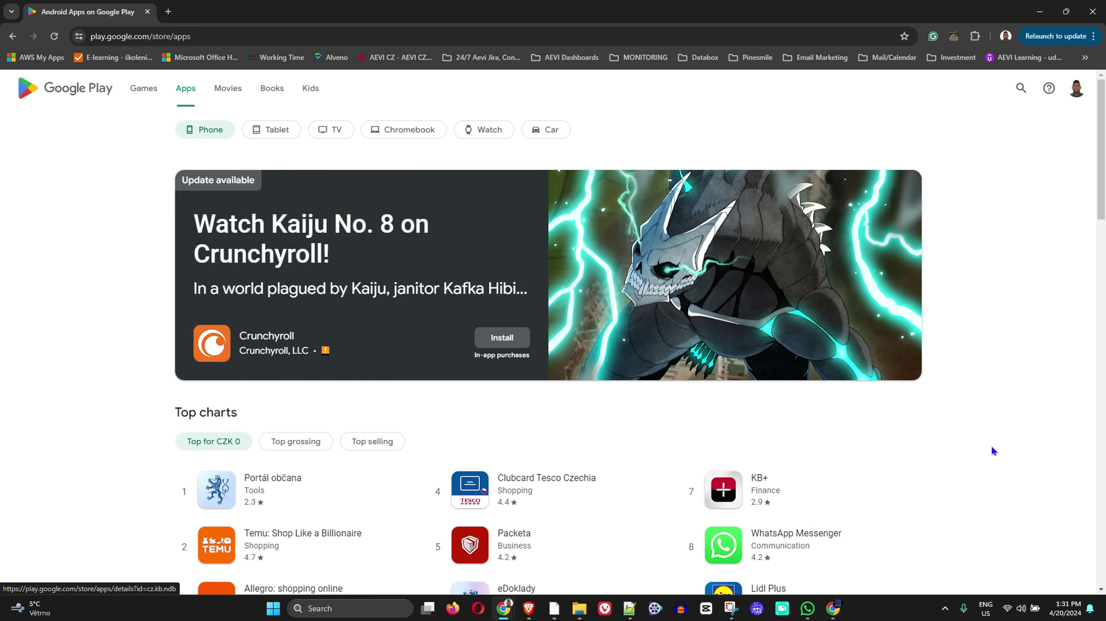
{"action": "mouse_move", "coordinate": [761, 448]}
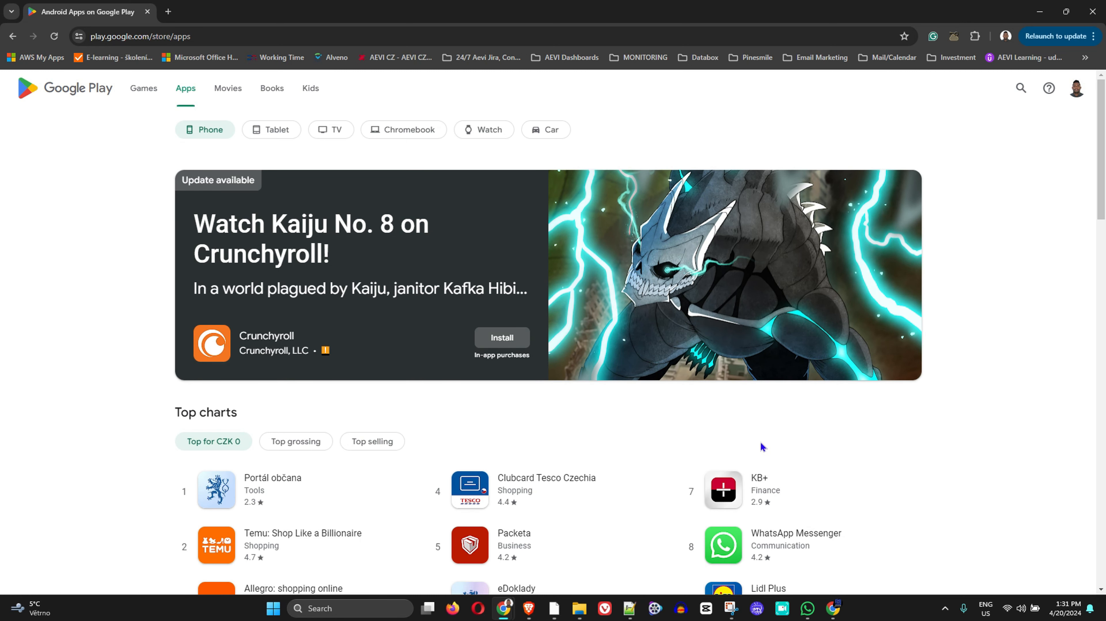
{"action": "scroll", "scroll_direction": "down", "scroll_amount": 3}
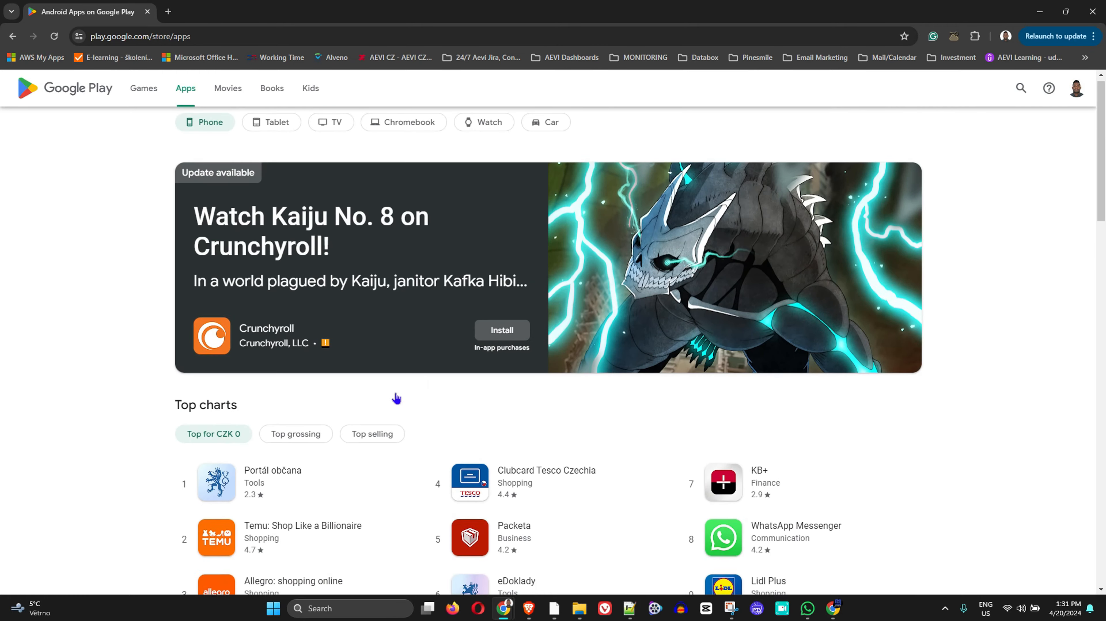
{"action": "scroll", "scroll_direction": "up", "scroll_amount": 3}
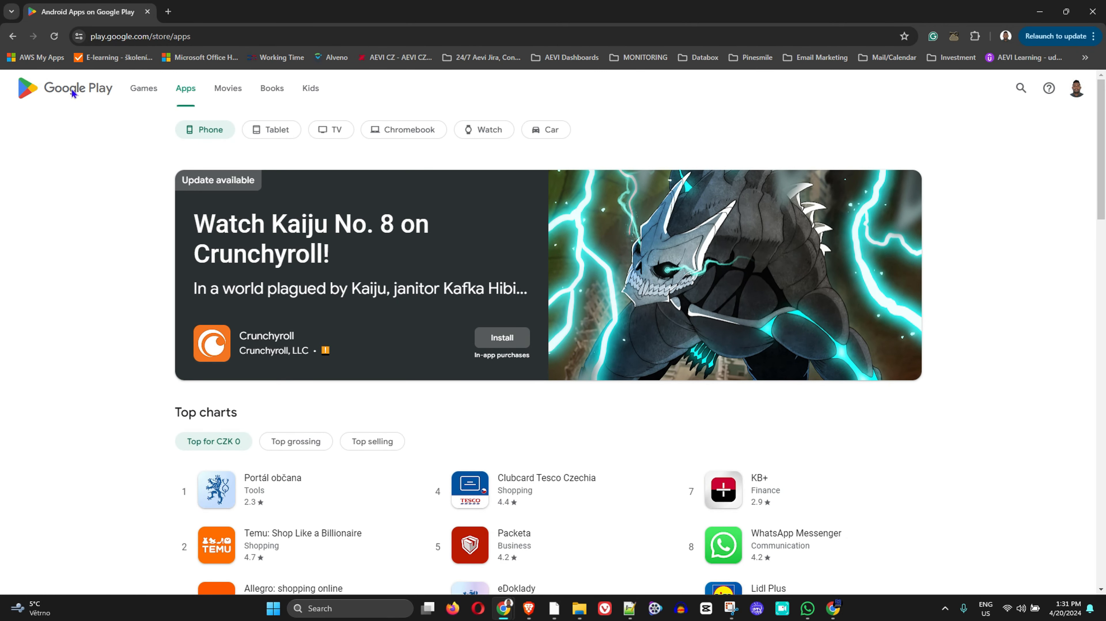
{"action": "mouse_move", "coordinate": [70, 95]}
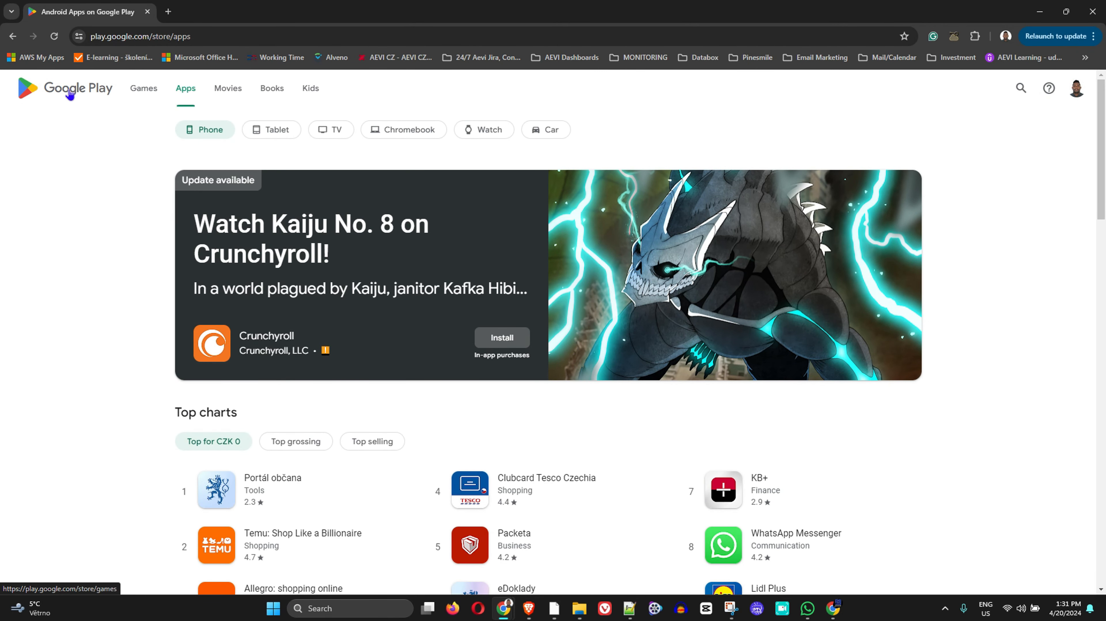
Step: Reopen Google Play from the Google apps launcher and browse the Apps section listings
{"action": "left_click", "coordinate": [305, 12]}
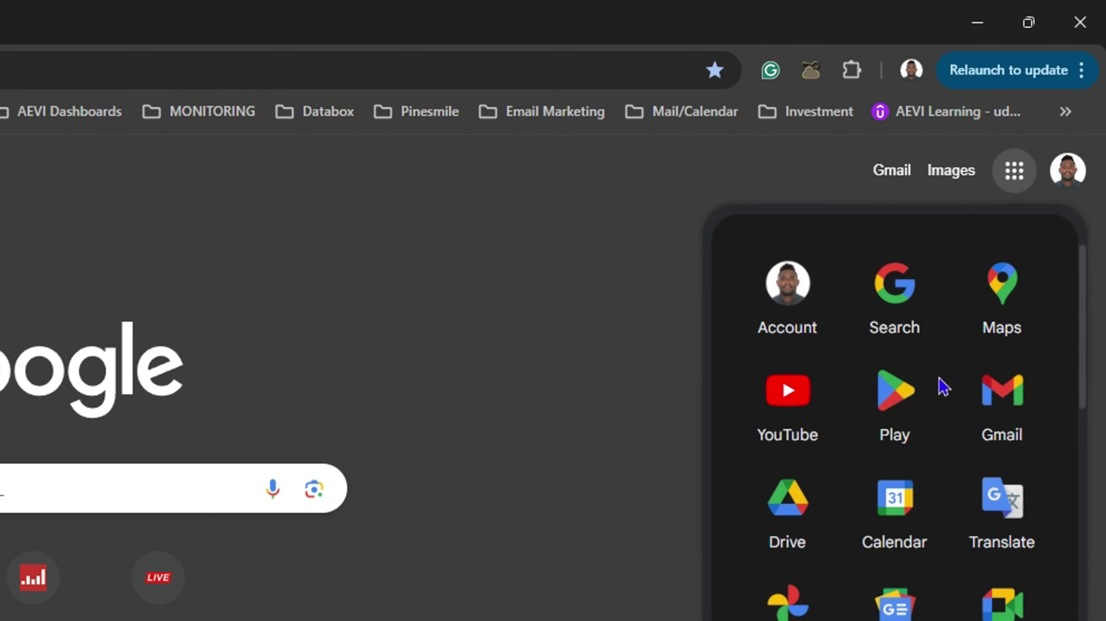
{"action": "left_click", "coordinate": [893, 390]}
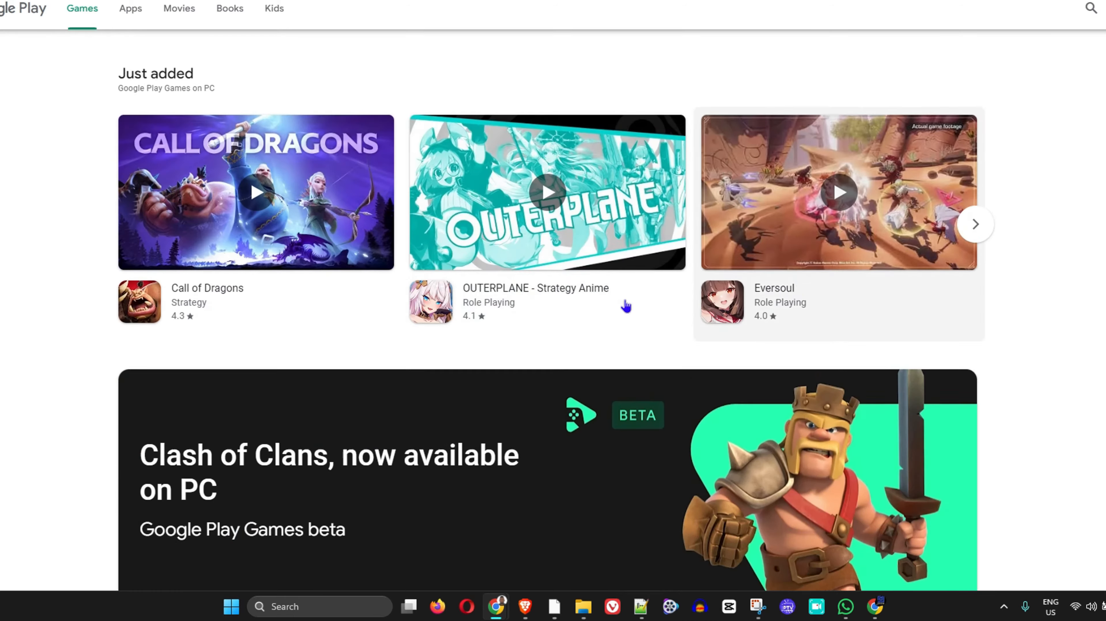
{"action": "left_click", "coordinate": [129, 9]}
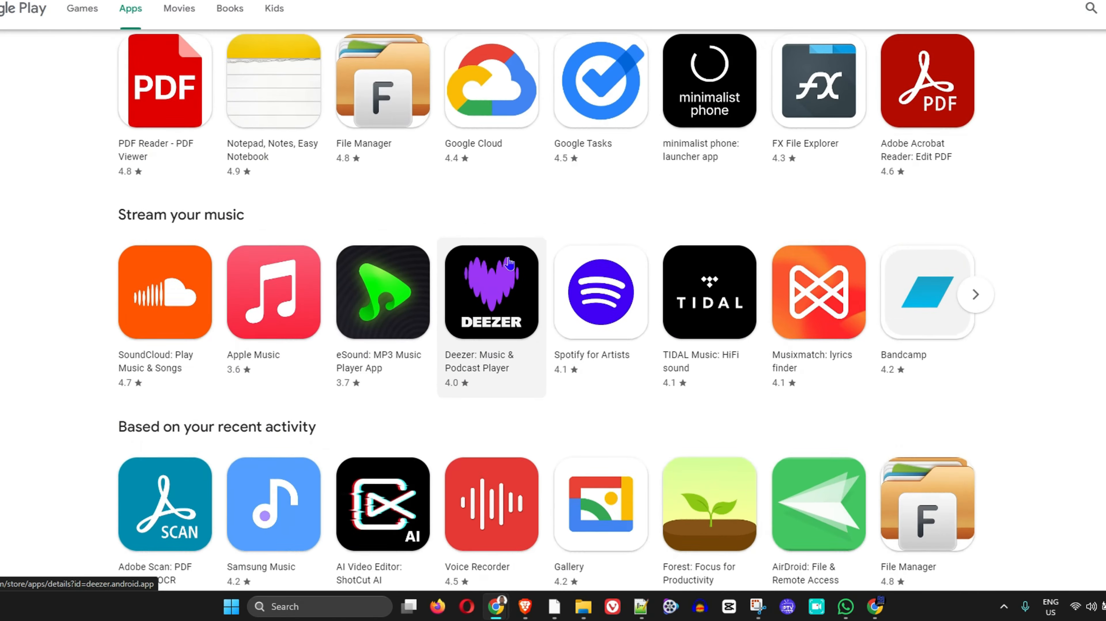
{"action": "scroll", "scroll_direction": "down", "scroll_amount": 3}
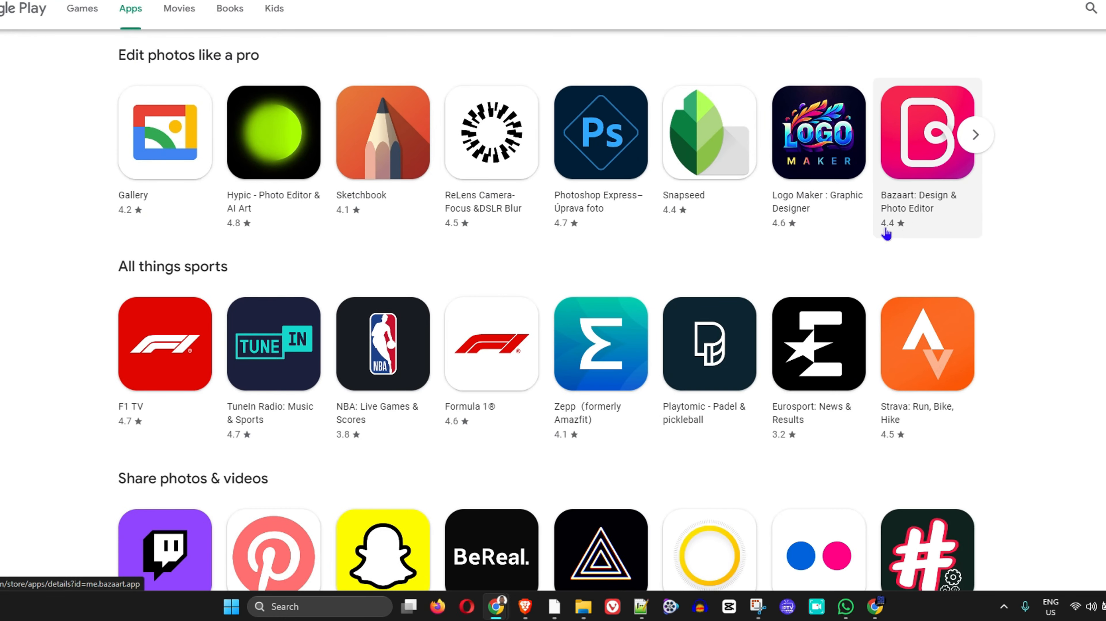
{"action": "mouse_move", "coordinate": [164, 344]}
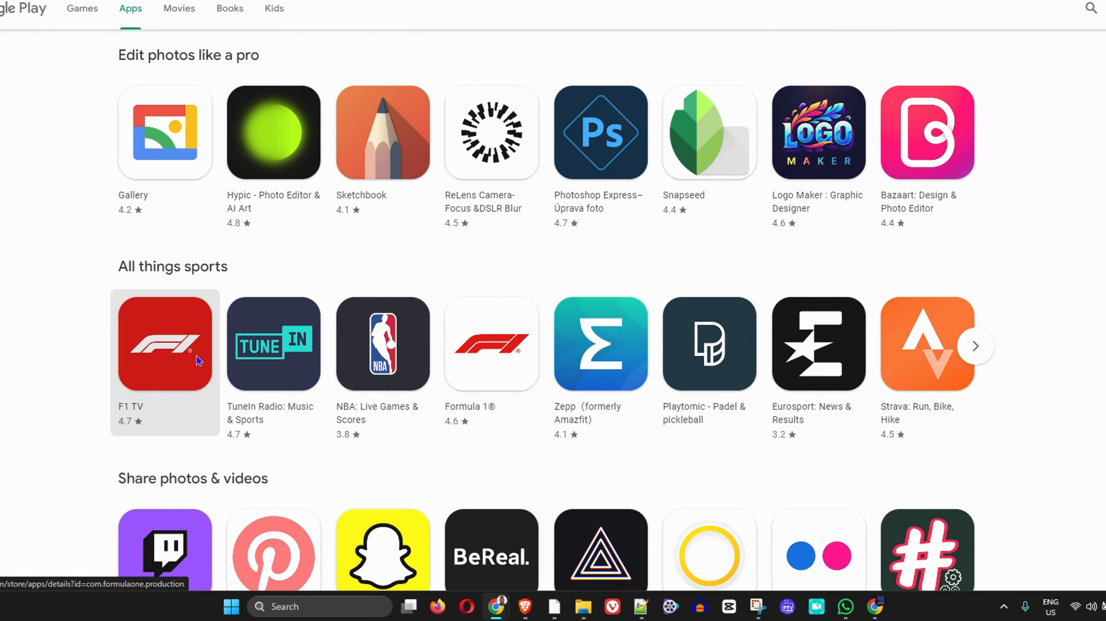
Step: View the F1 TV app page, then move on to the Games section
{"action": "left_click", "coordinate": [164, 344]}
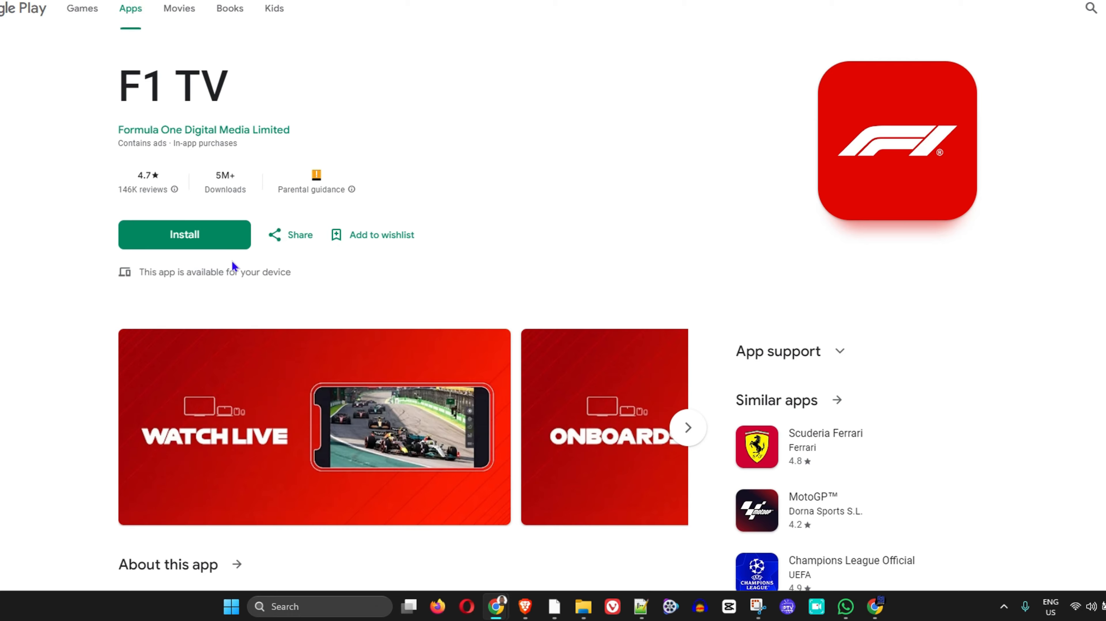
{"action": "left_click", "coordinate": [82, 9]}
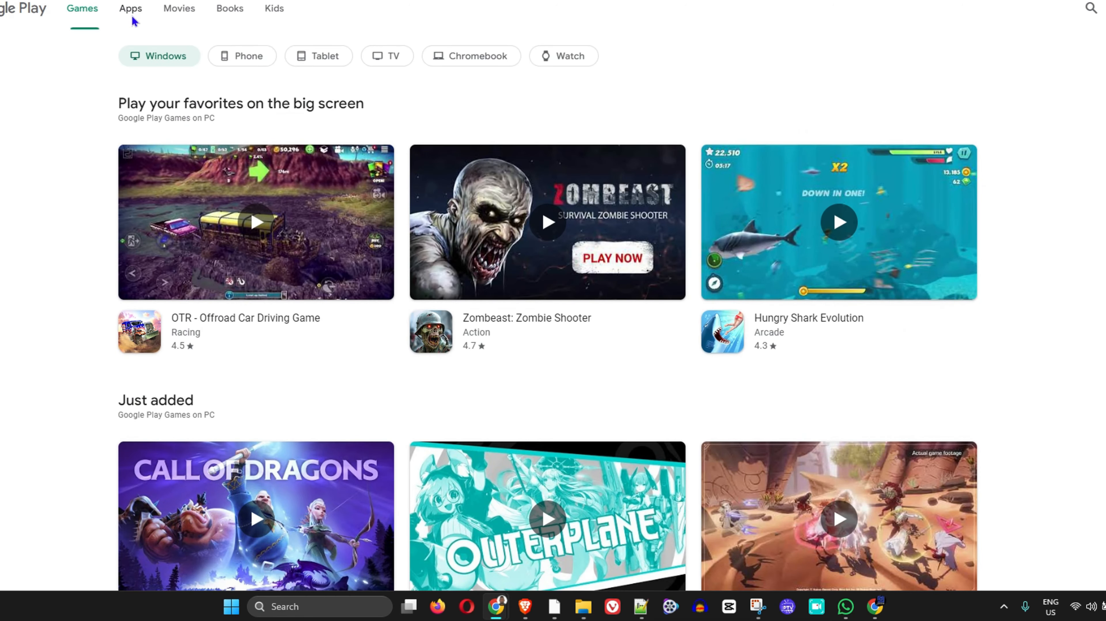
Step: From the Apps section, open PDF Reader - PDF Viewer under Productivity
{"action": "left_click", "coordinate": [129, 9]}
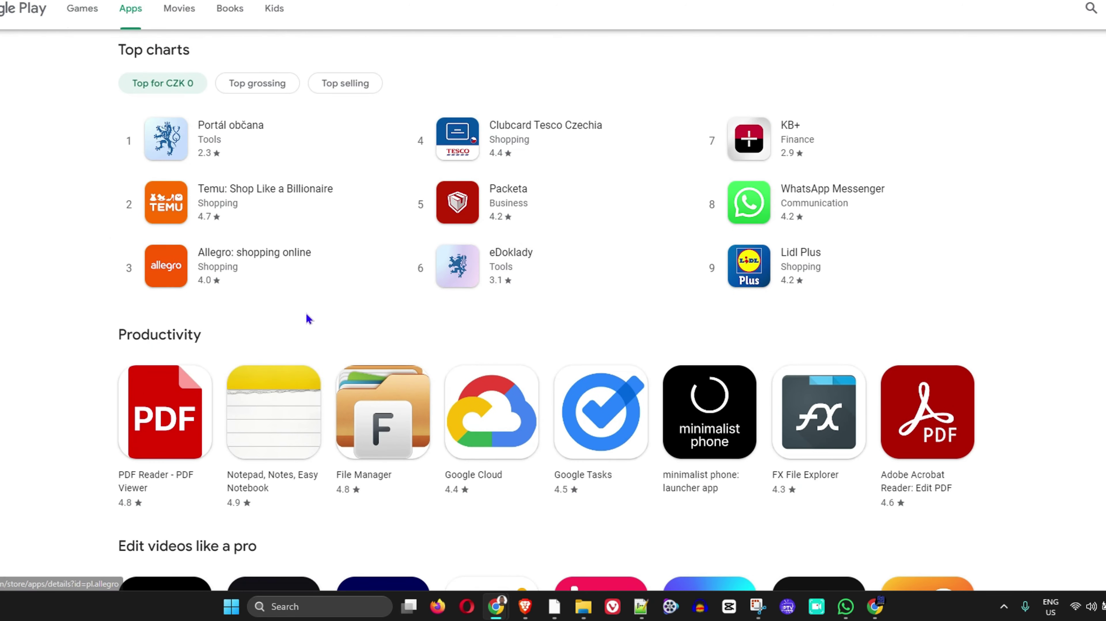
{"action": "left_click", "coordinate": [164, 412]}
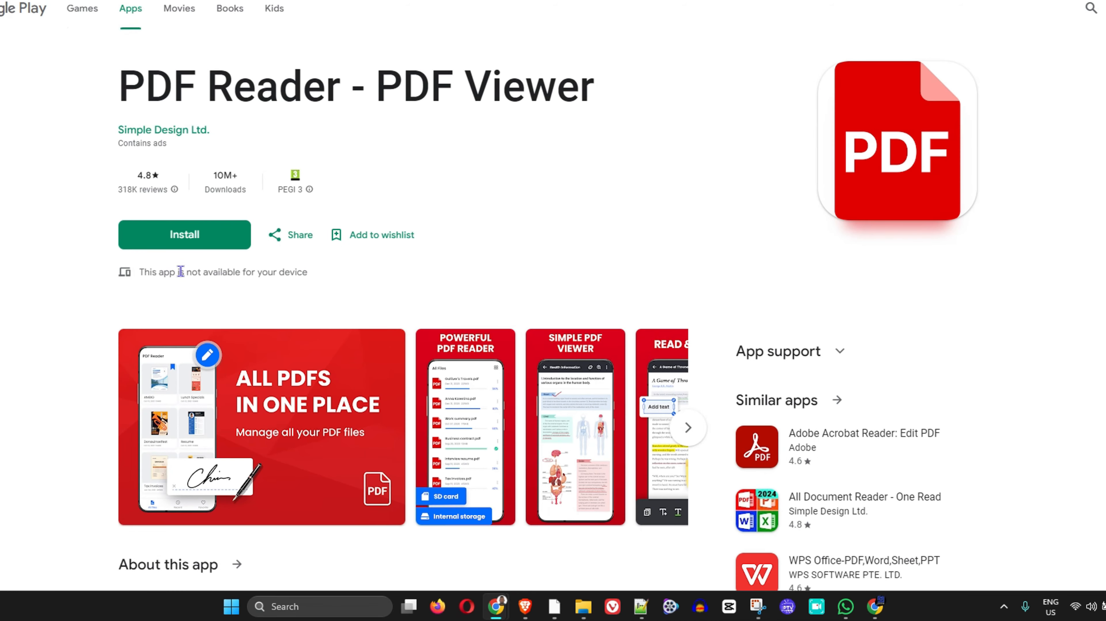
{"action": "mouse_move", "coordinate": [169, 287]}
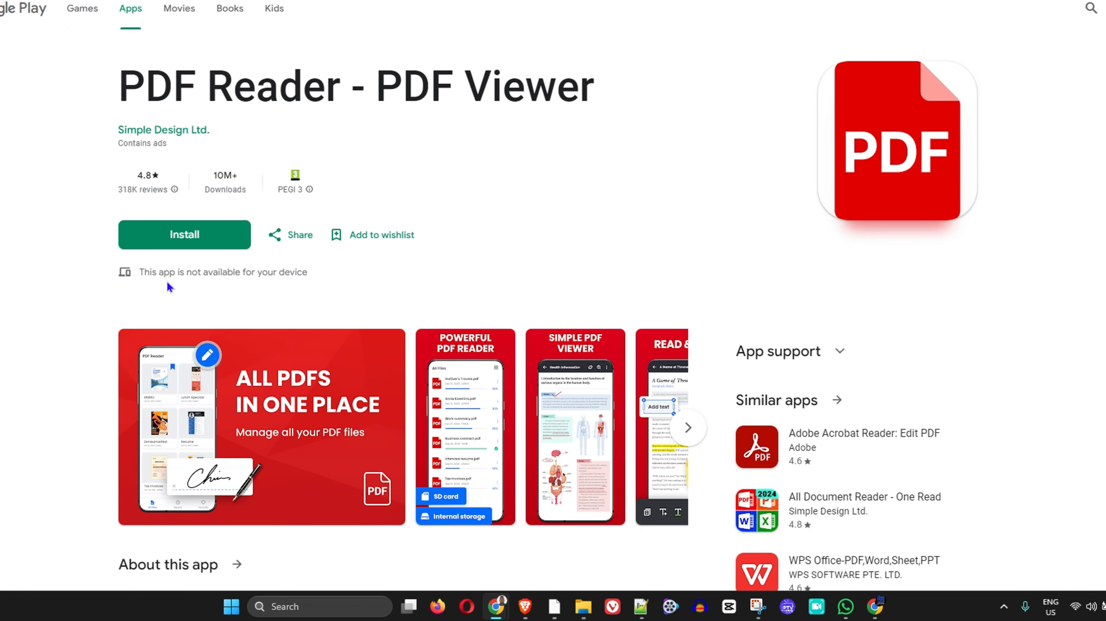
{"action": "mouse_move", "coordinate": [299, 275]}
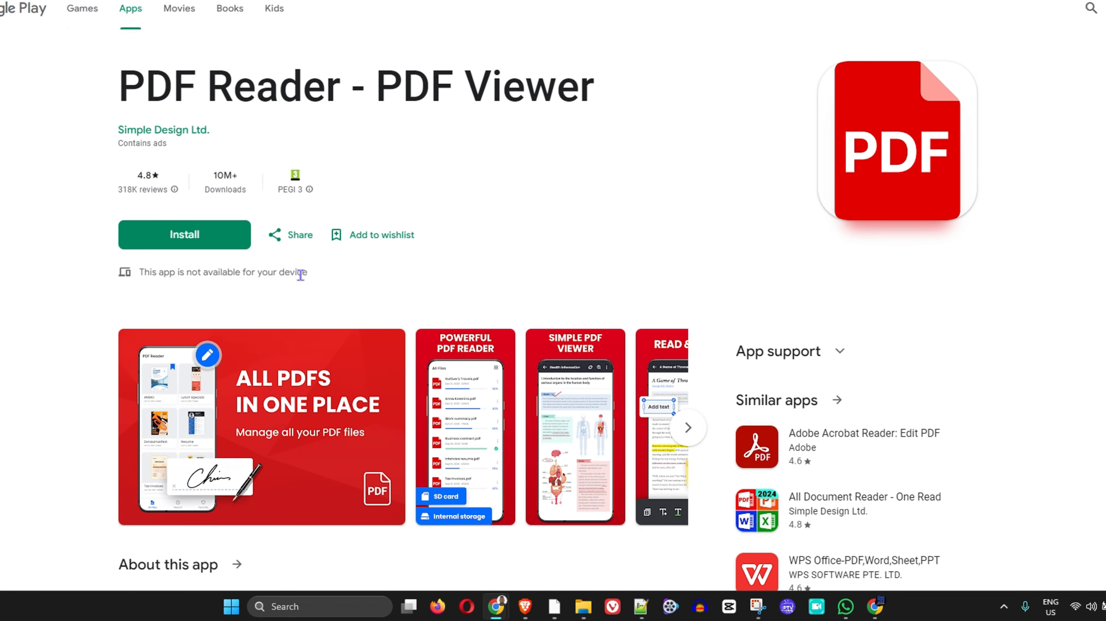
{"action": "mouse_move", "coordinate": [436, 290]}
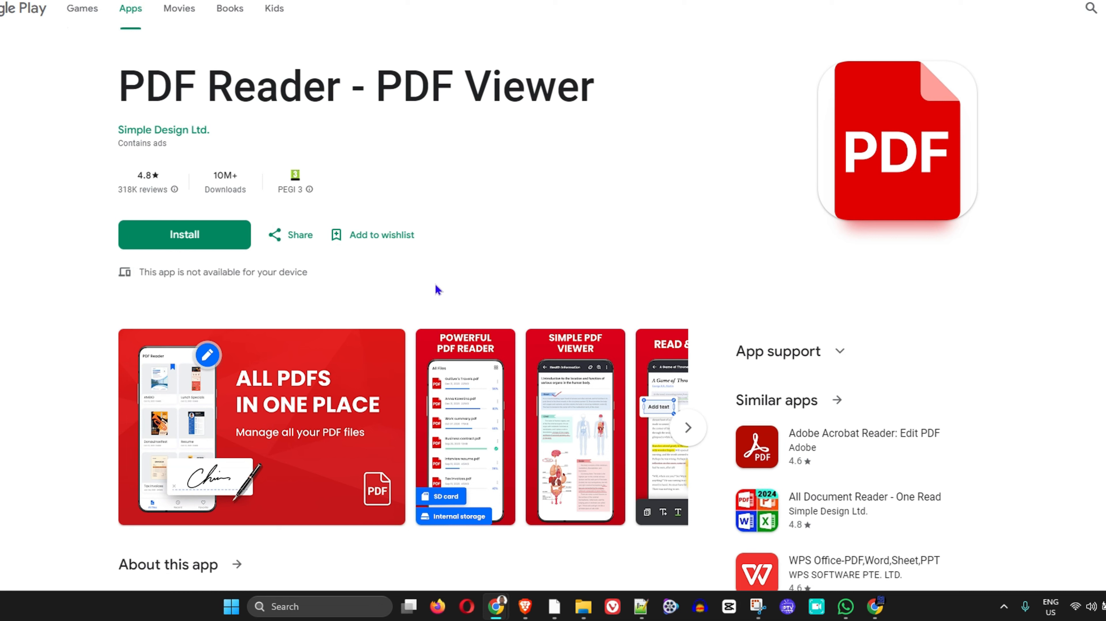
{"action": "mouse_move", "coordinate": [1090, 124]}
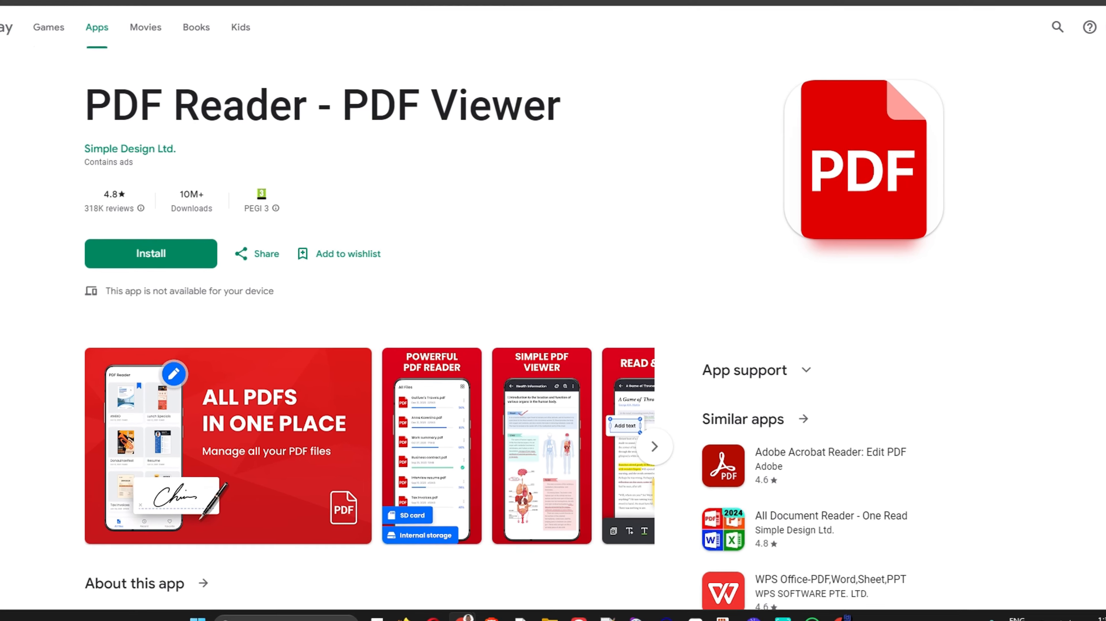
Step: From the profile avatar menu, go to Library & devices
{"action": "left_click", "coordinate": [1072, 54]}
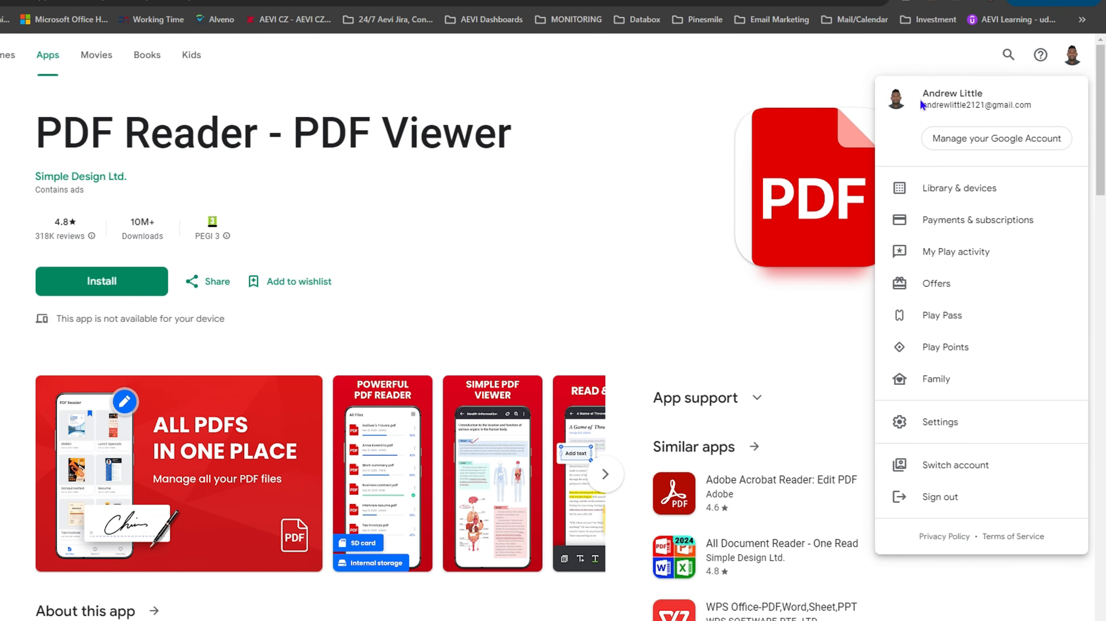
{"action": "mouse_move", "coordinate": [692, 214]}
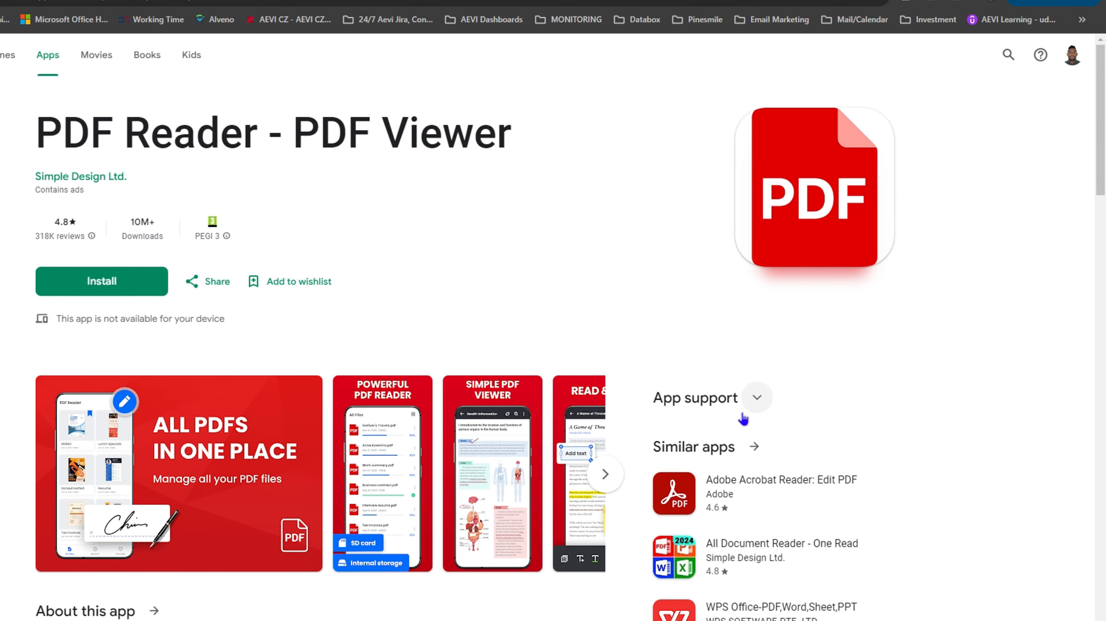
{"action": "mouse_move", "coordinate": [874, 446]}
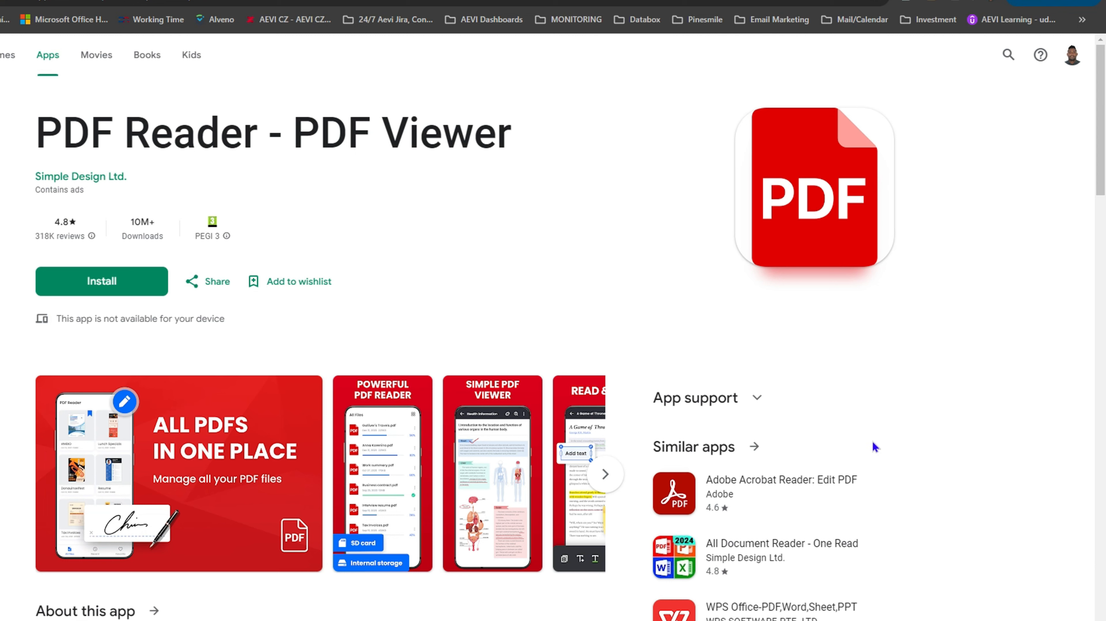
{"action": "mouse_move", "coordinate": [891, 424]}
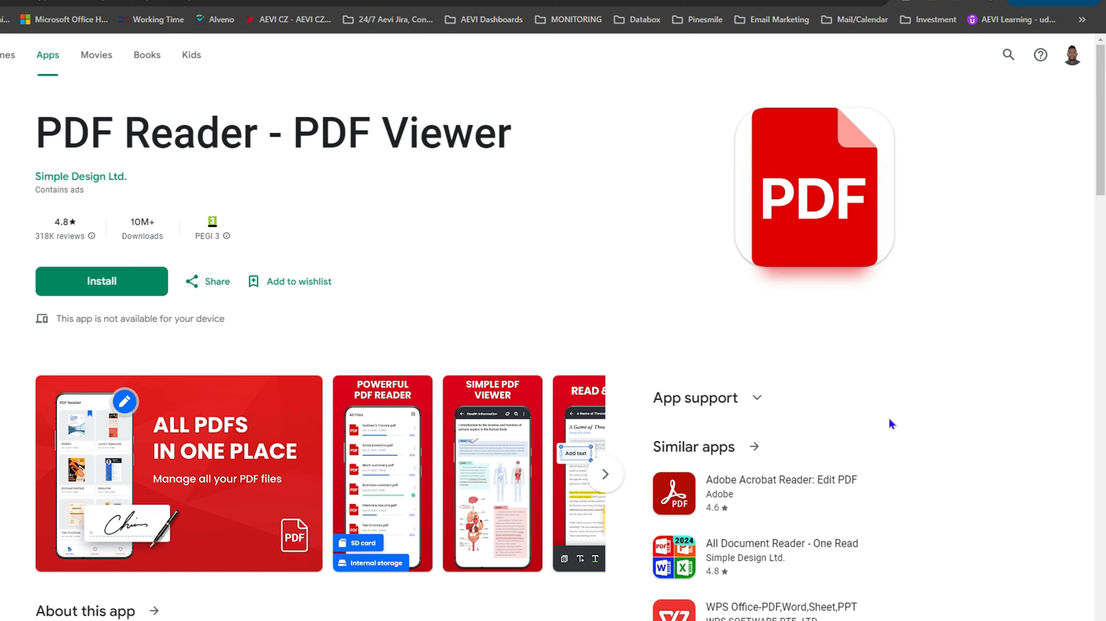
{"action": "mouse_move", "coordinate": [1067, 55]}
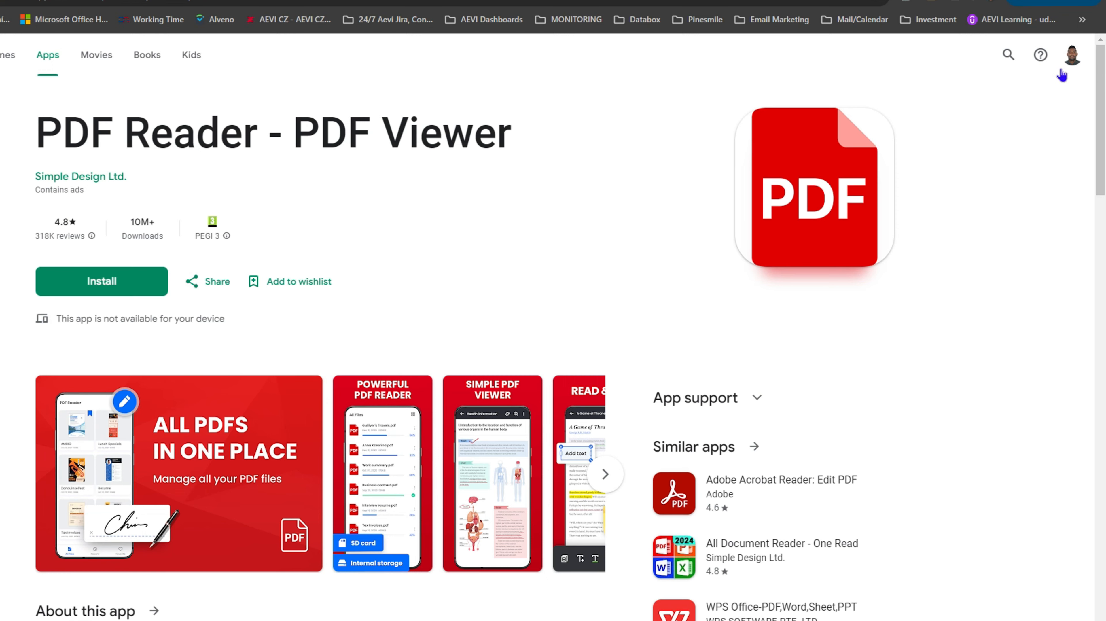
{"action": "left_click", "coordinate": [1070, 55]}
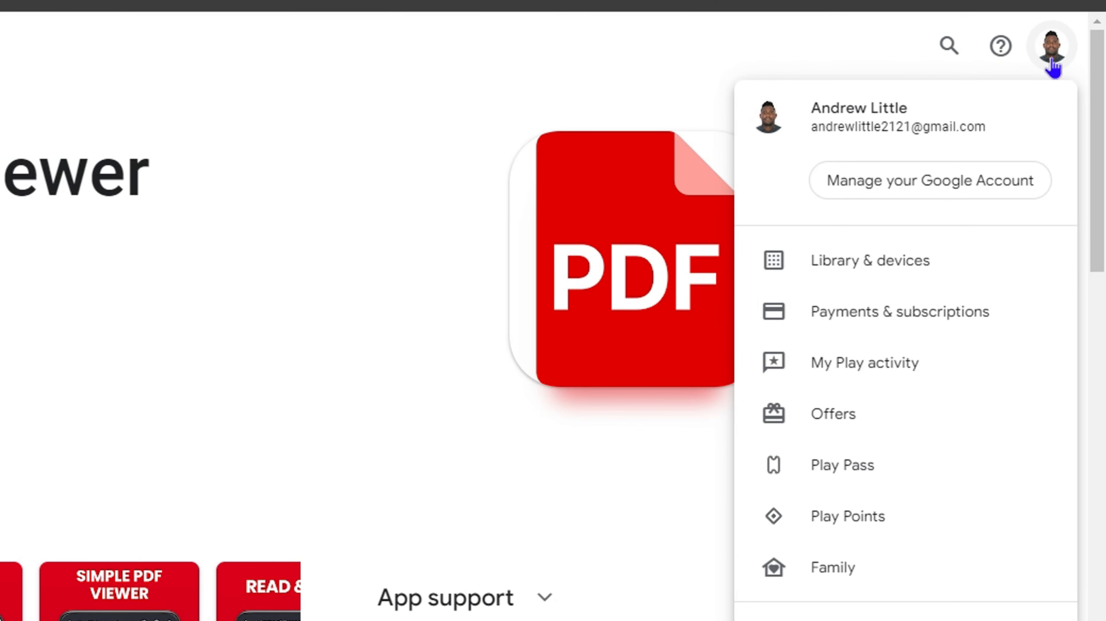
{"action": "mouse_move", "coordinate": [870, 260]}
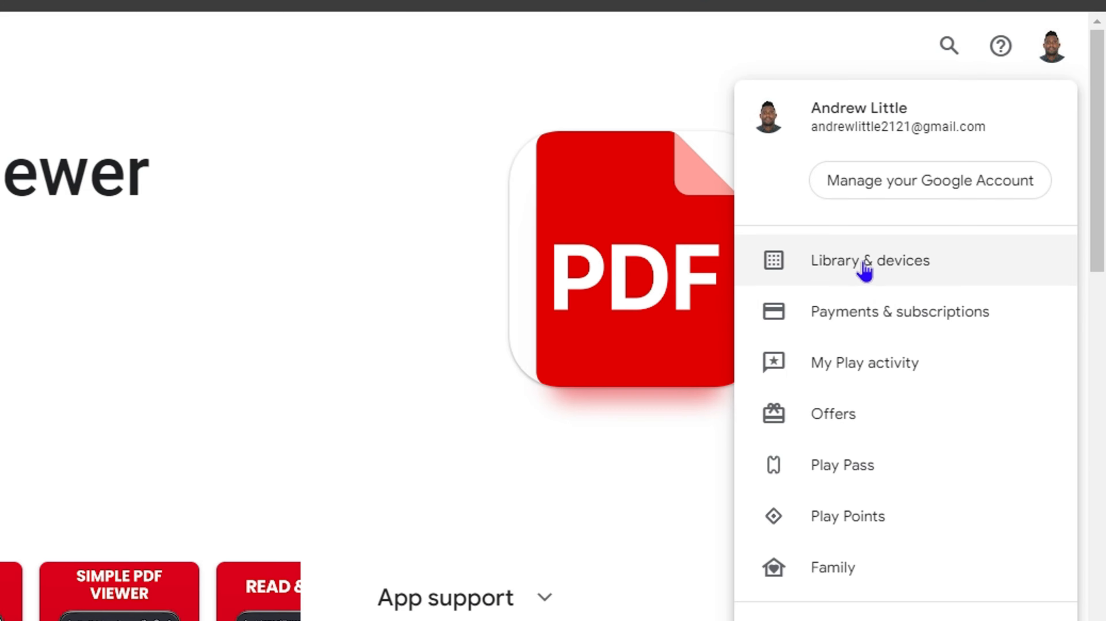
{"action": "left_click", "coordinate": [869, 260]}
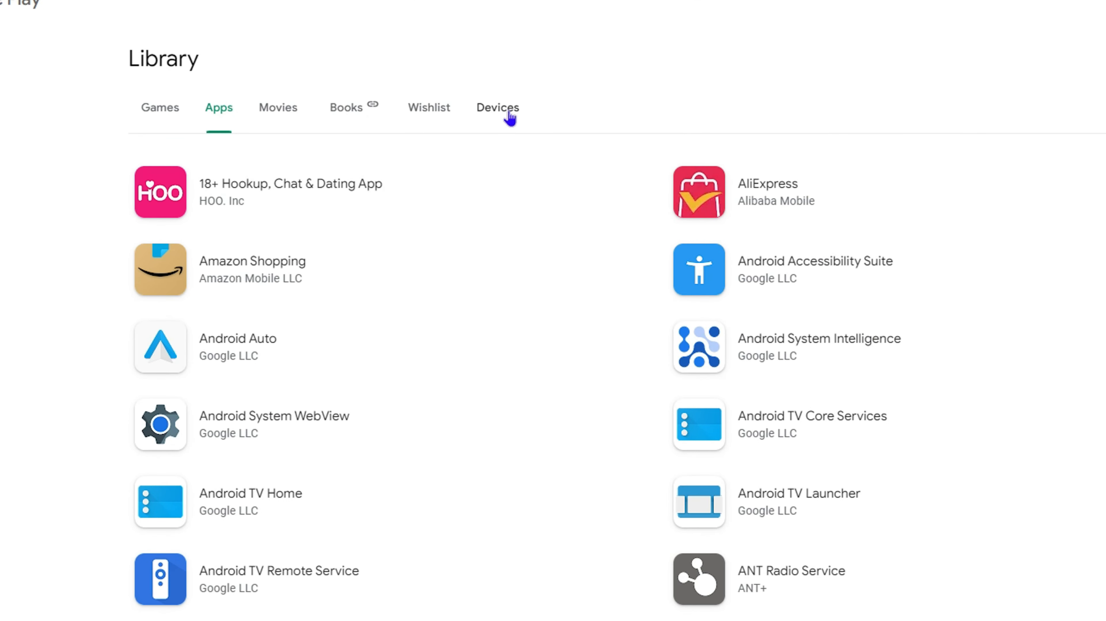
Step: On the Devices tab, turn on Show in menus for Samsung SM-S911B and SM-A546B
{"action": "left_click", "coordinate": [497, 107]}
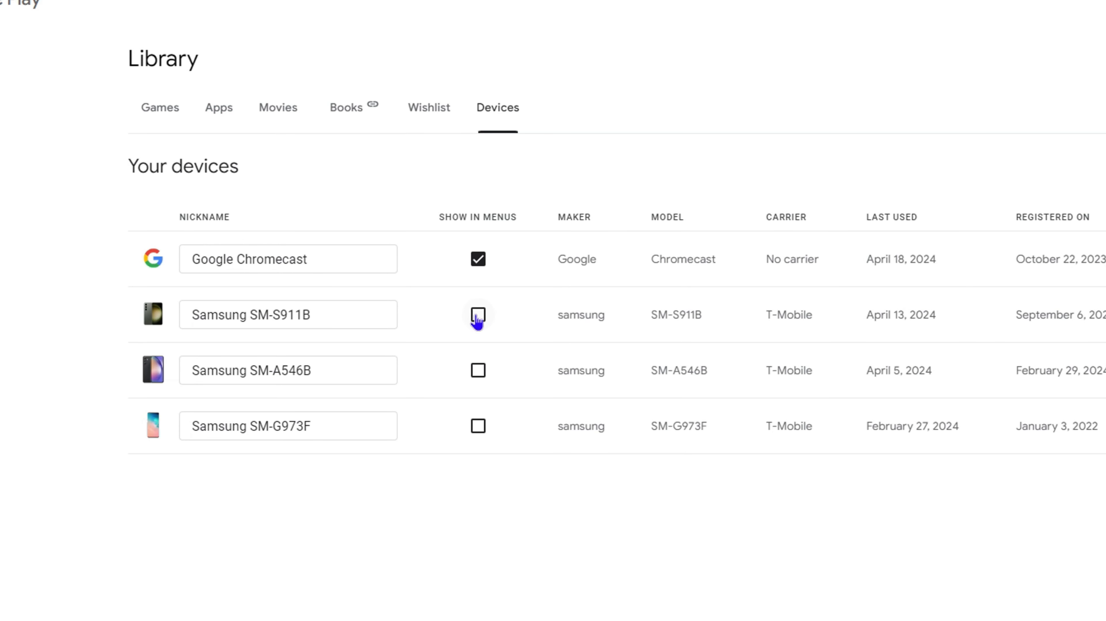
{"action": "left_click", "coordinate": [477, 315]}
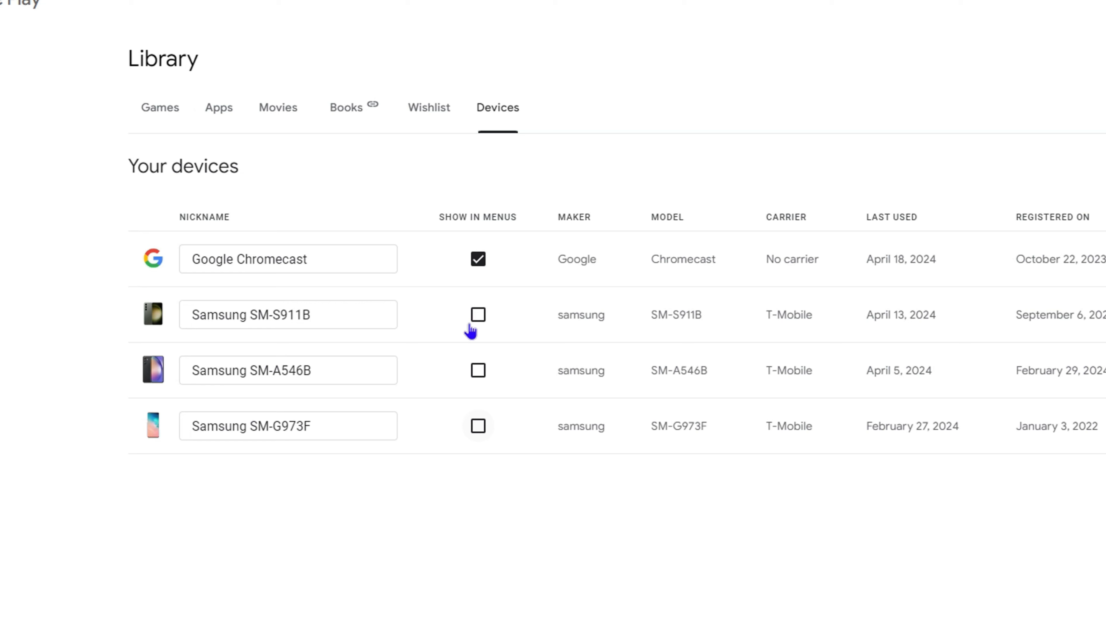
{"action": "left_click", "coordinate": [477, 314]}
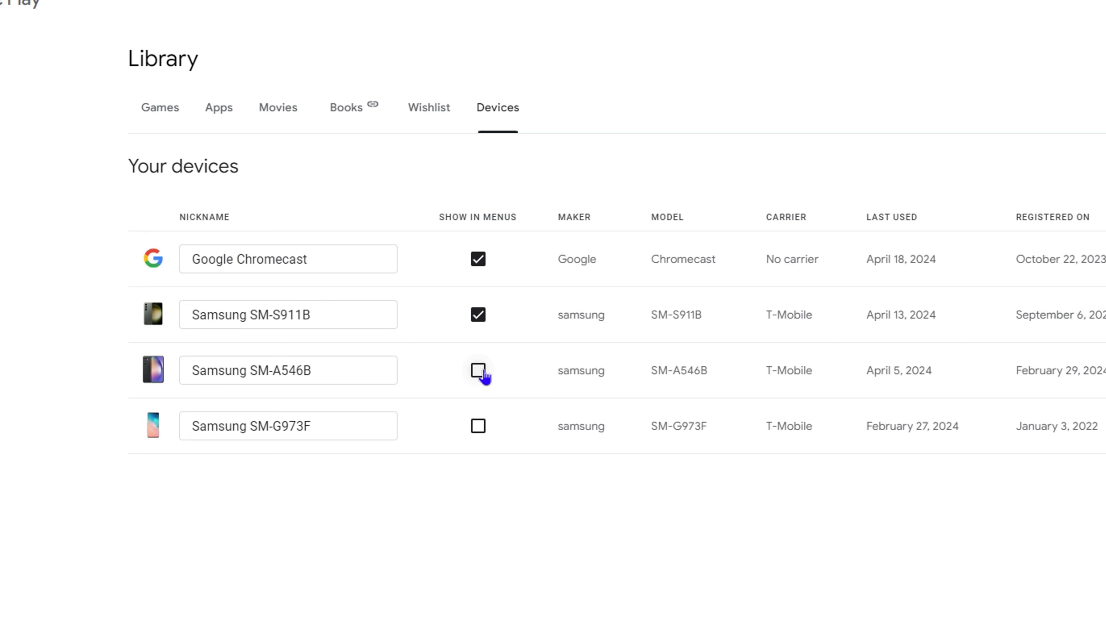
{"action": "left_click", "coordinate": [478, 371]}
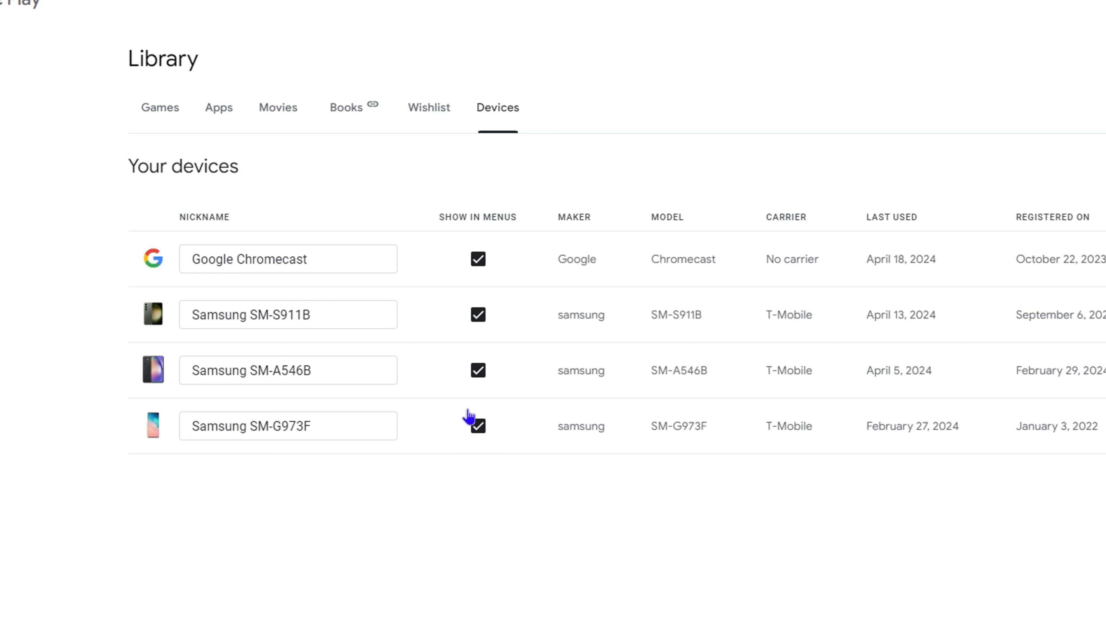
{"action": "mouse_move", "coordinate": [481, 331]}
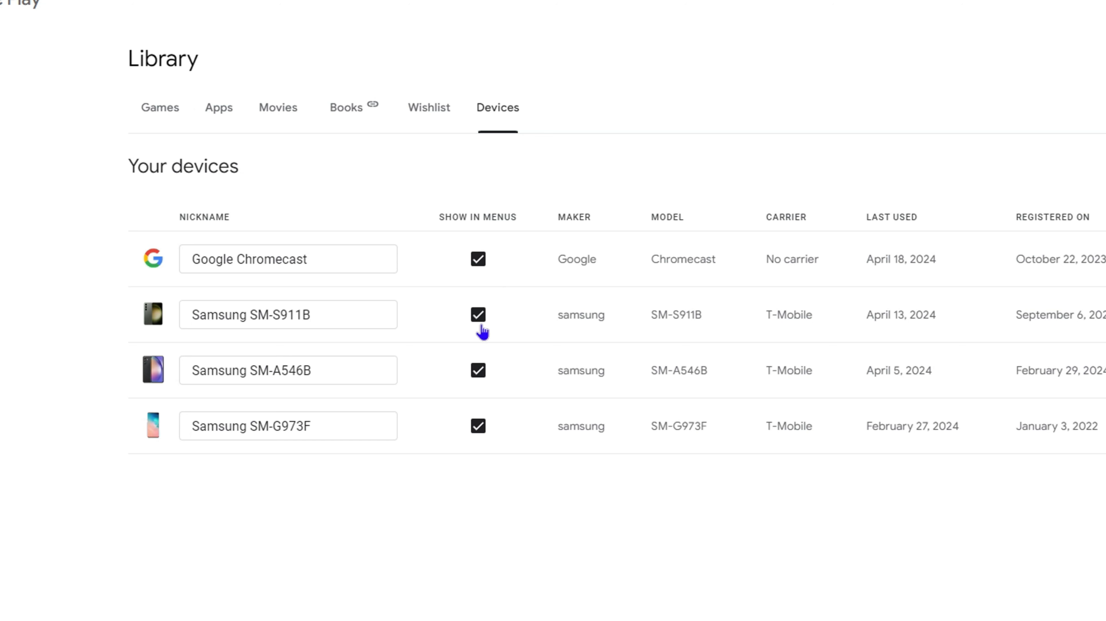
{"action": "mouse_move", "coordinate": [478, 426]}
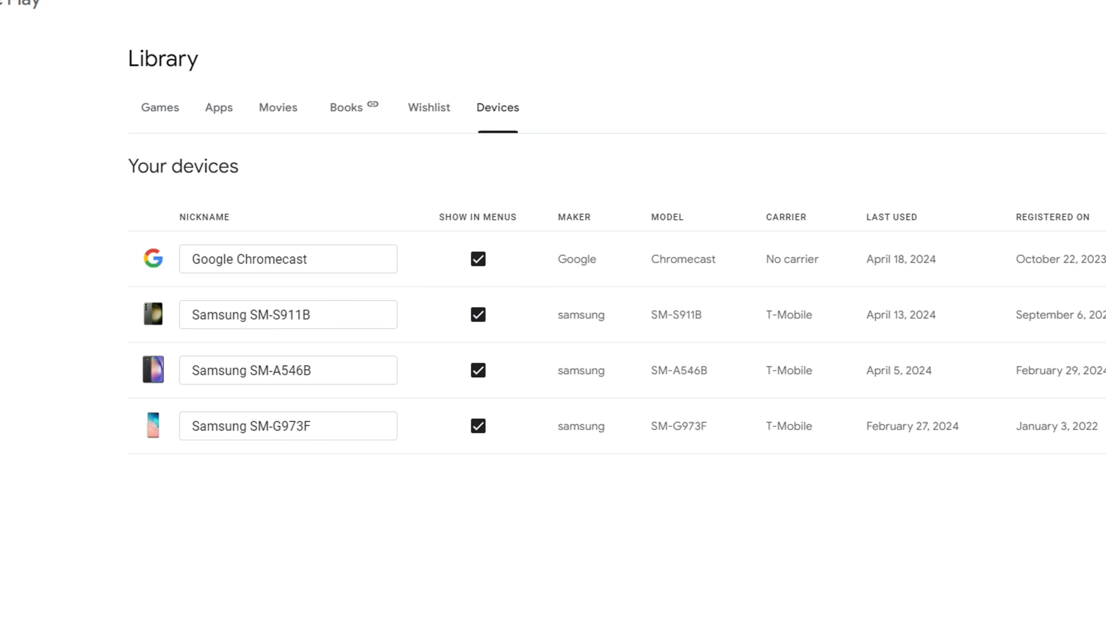
Step: Filter Apps to Phone and open PDF Reader - PDF Viewer from Productivity
{"action": "left_click", "coordinate": [90, 3]}
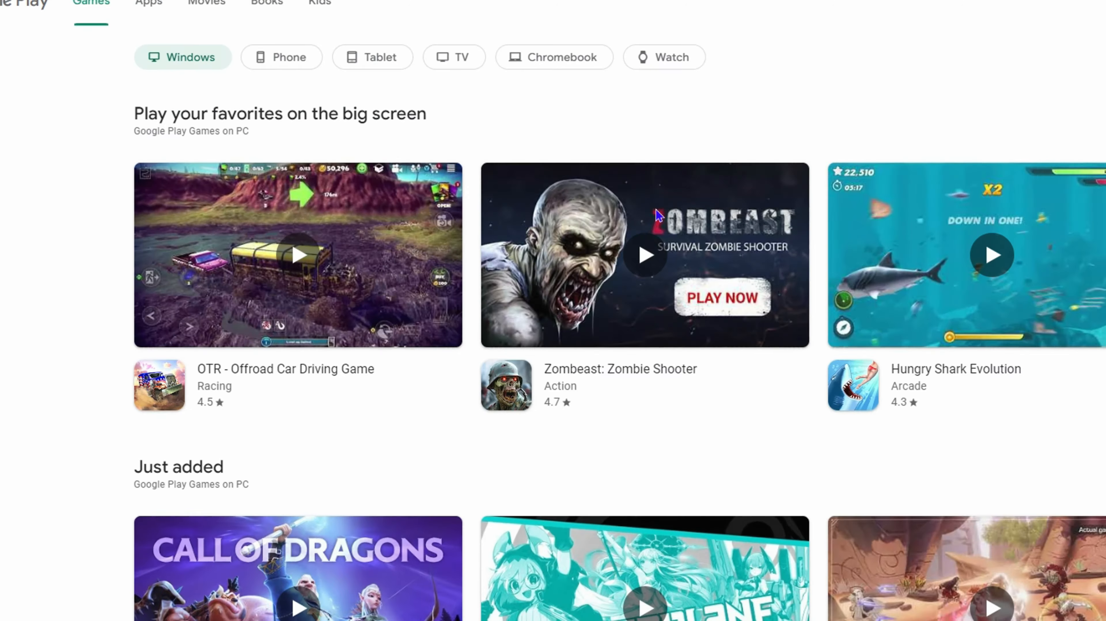
{"action": "left_click", "coordinate": [187, 9]}
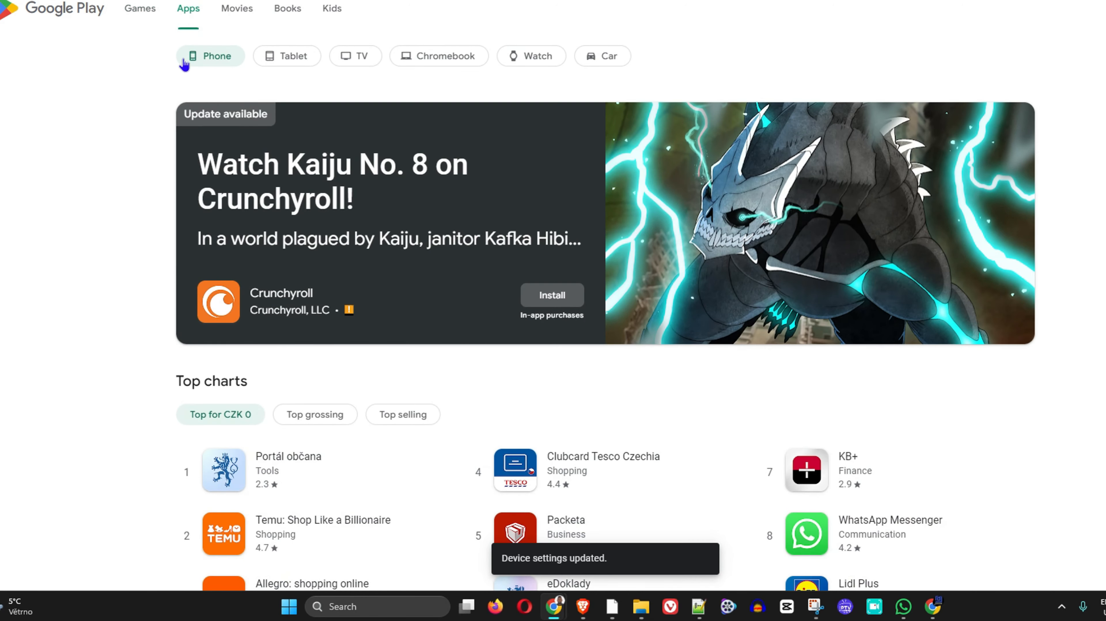
{"action": "scroll", "scroll_direction": "down", "scroll_amount": 3}
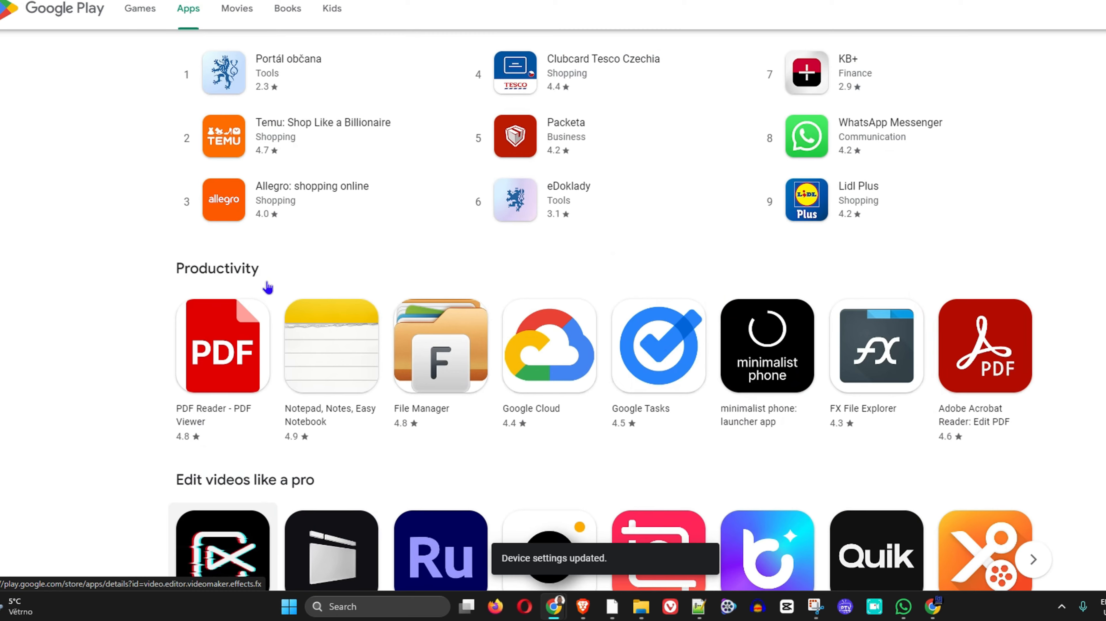
{"action": "left_click", "coordinate": [222, 345]}
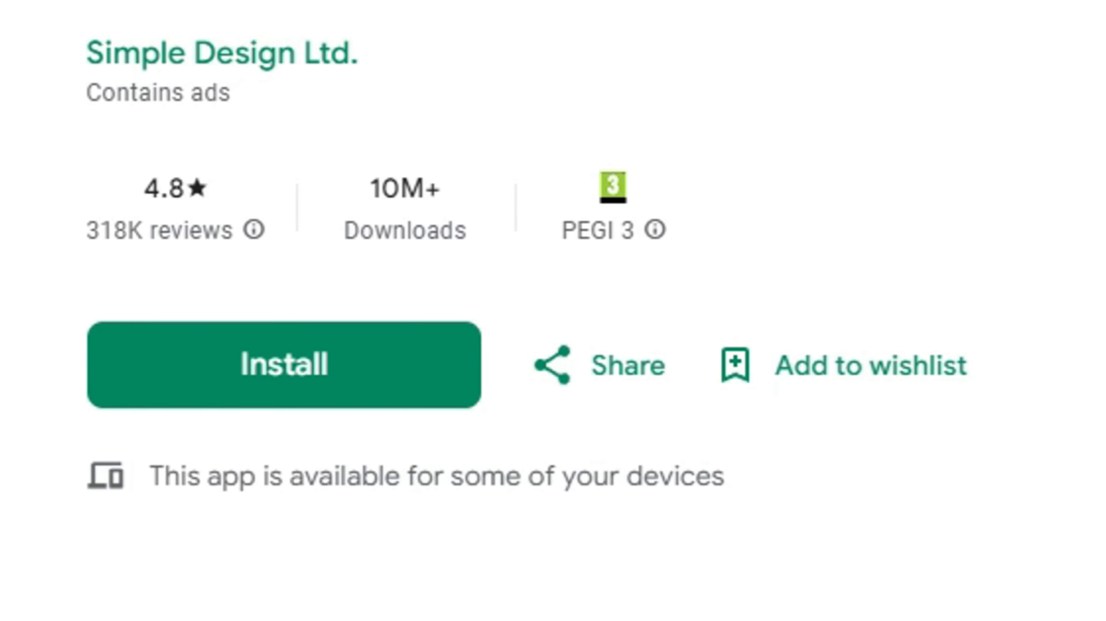
{"action": "mouse_move", "coordinate": [398, 434]}
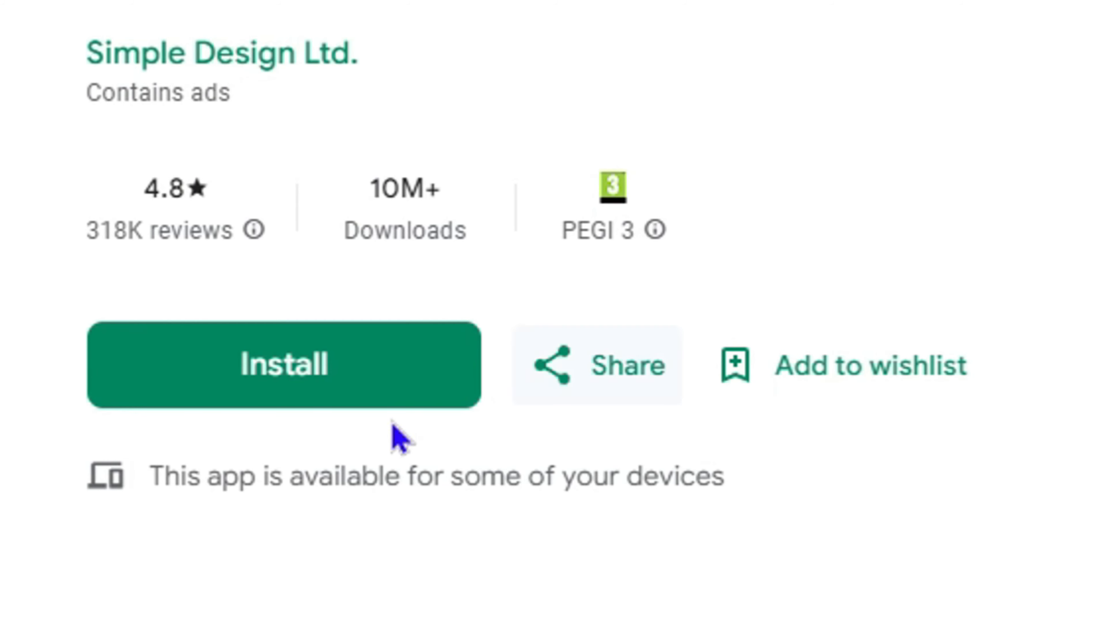
{"action": "mouse_move", "coordinate": [167, 486]}
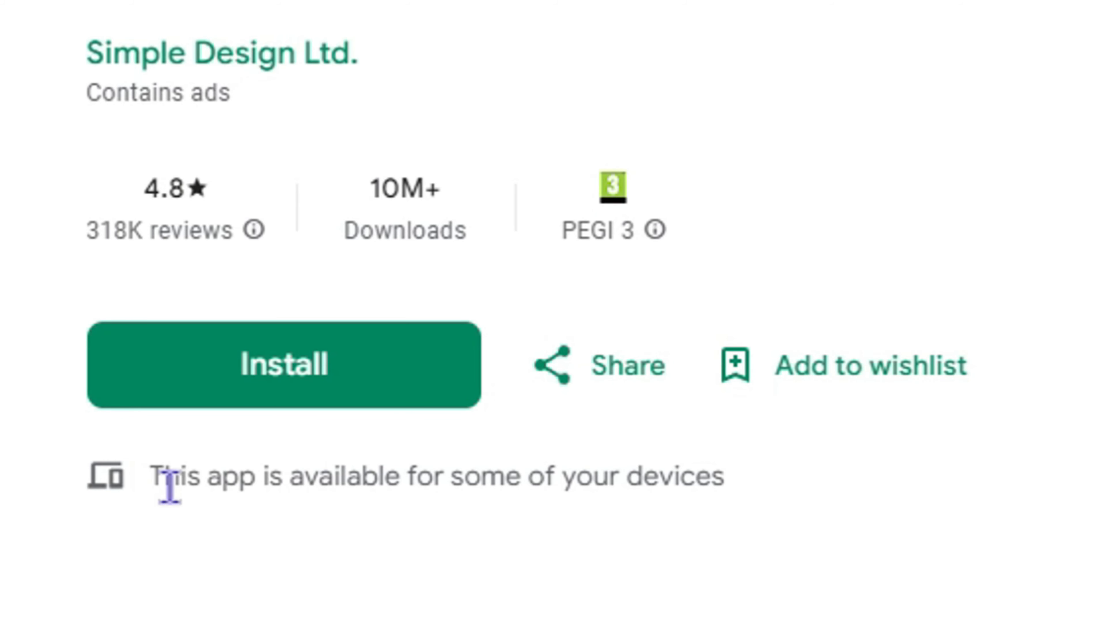
{"action": "mouse_move", "coordinate": [557, 515]}
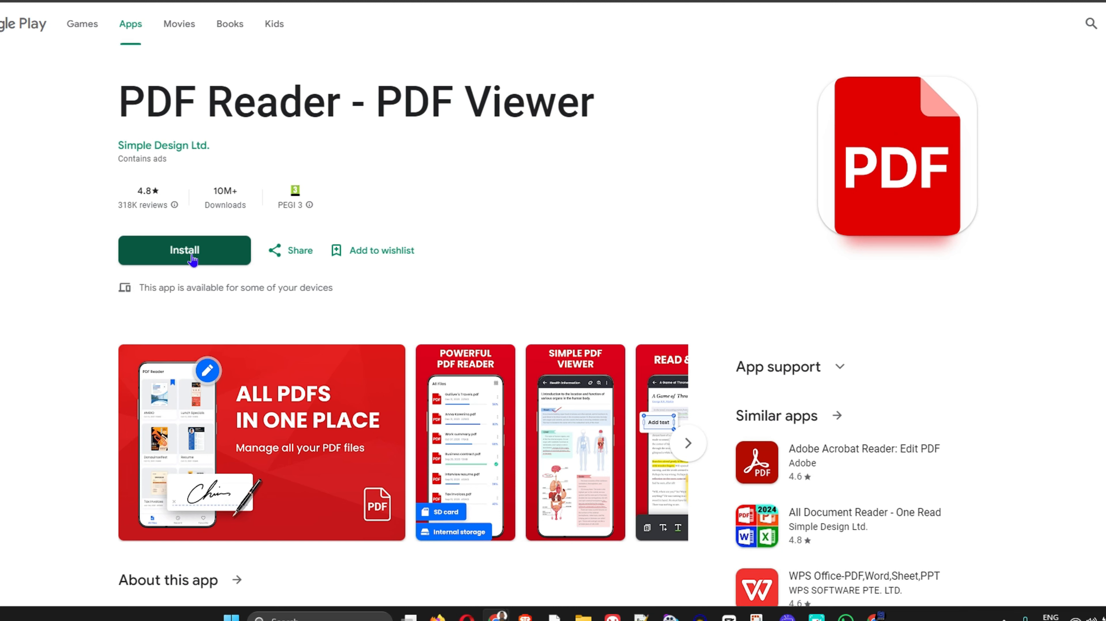
Step: Install PDF Reader - PDF Viewer, choosing Samsung SM-A546B as the target device
{"action": "left_click", "coordinate": [184, 250]}
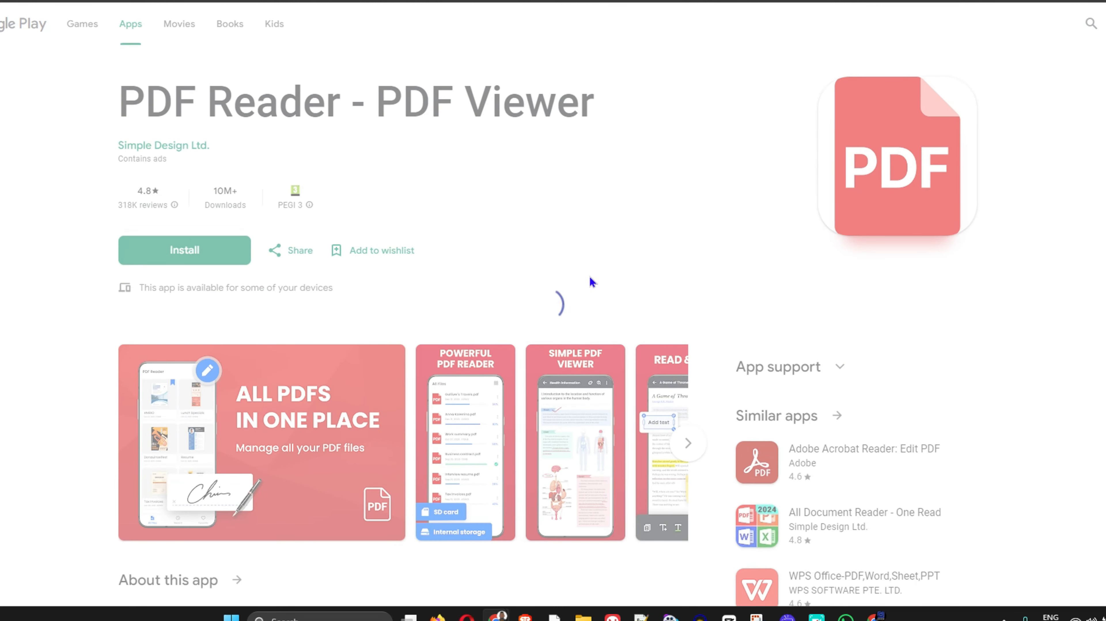
{"action": "left_click", "coordinate": [184, 249]}
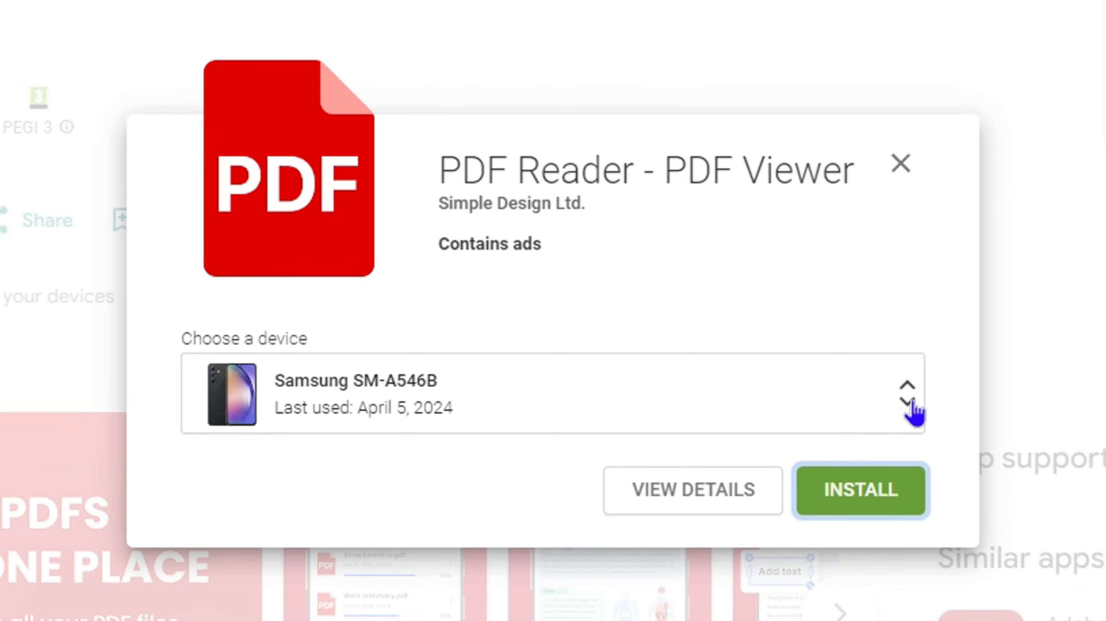
{"action": "left_click", "coordinate": [907, 394]}
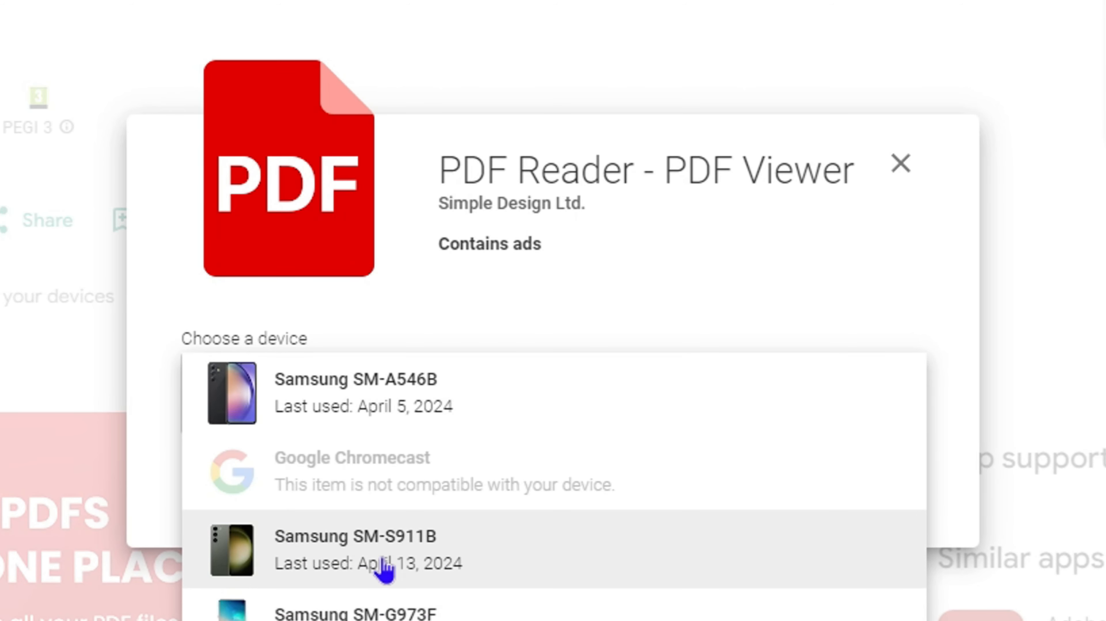
{"action": "mouse_move", "coordinate": [452, 565]}
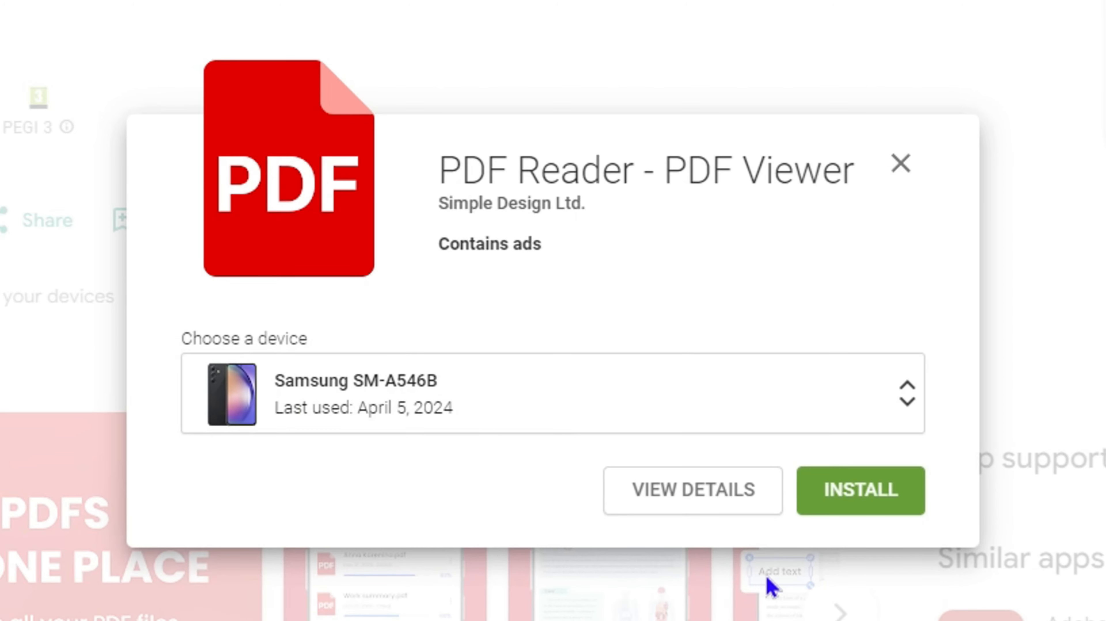
{"action": "left_click", "coordinate": [899, 162]}
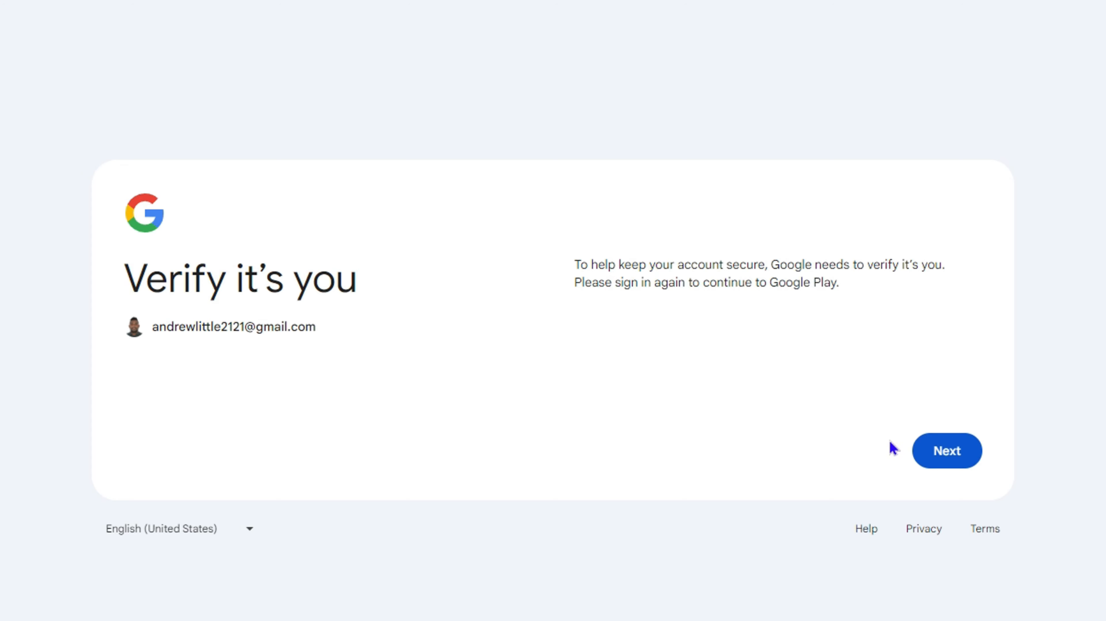
Step: Verify the Google account with its password so the install can continue
{"action": "left_click", "coordinate": [945, 450]}
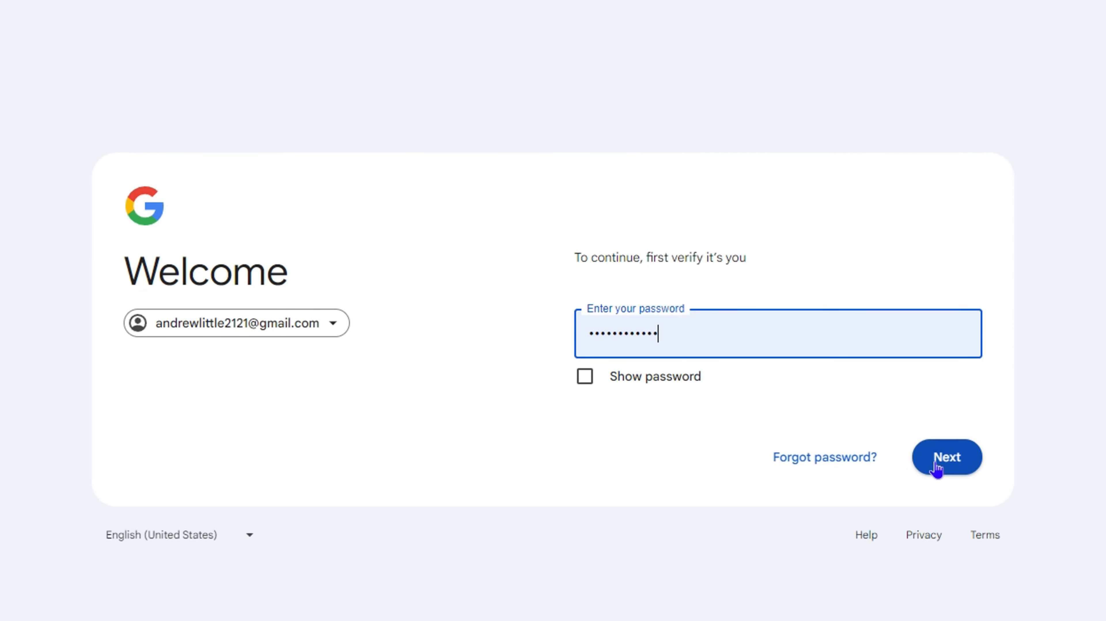
{"action": "left_click", "coordinate": [946, 457]}
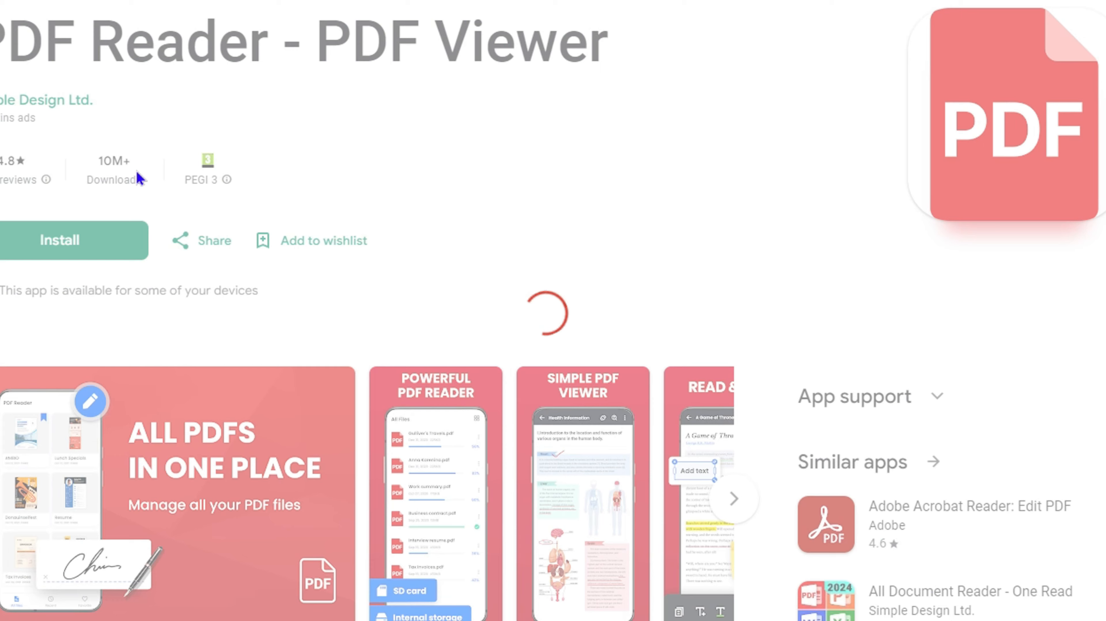
Step: View the Purchase successful dialog asking about authentication preferences
{"action": "left_click", "coordinate": [60, 240]}
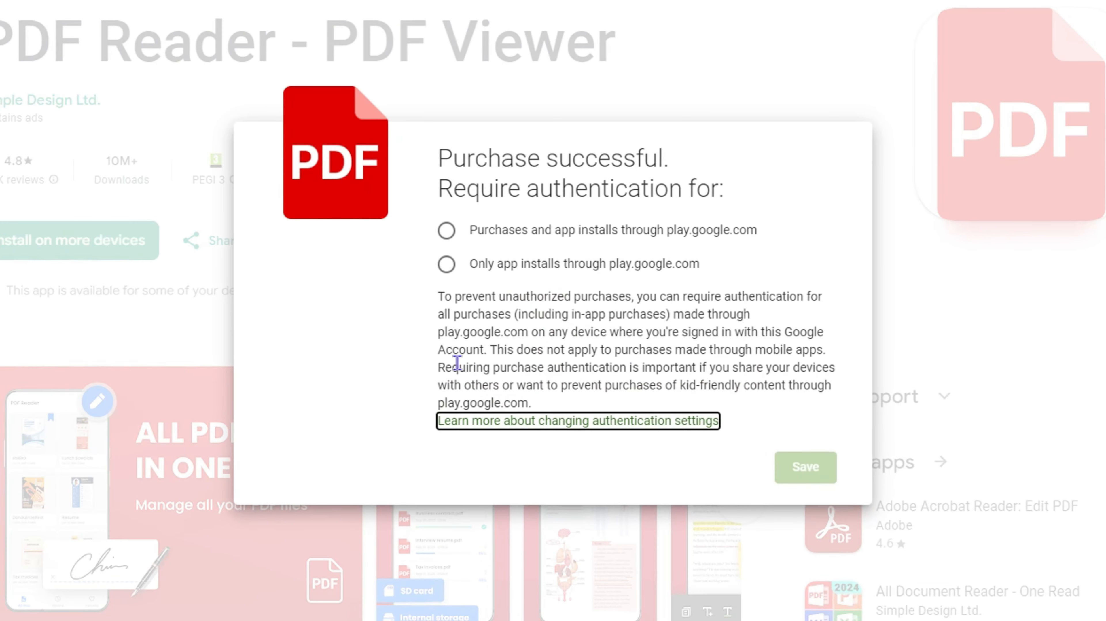
{"action": "mouse_move", "coordinate": [367, 400]}
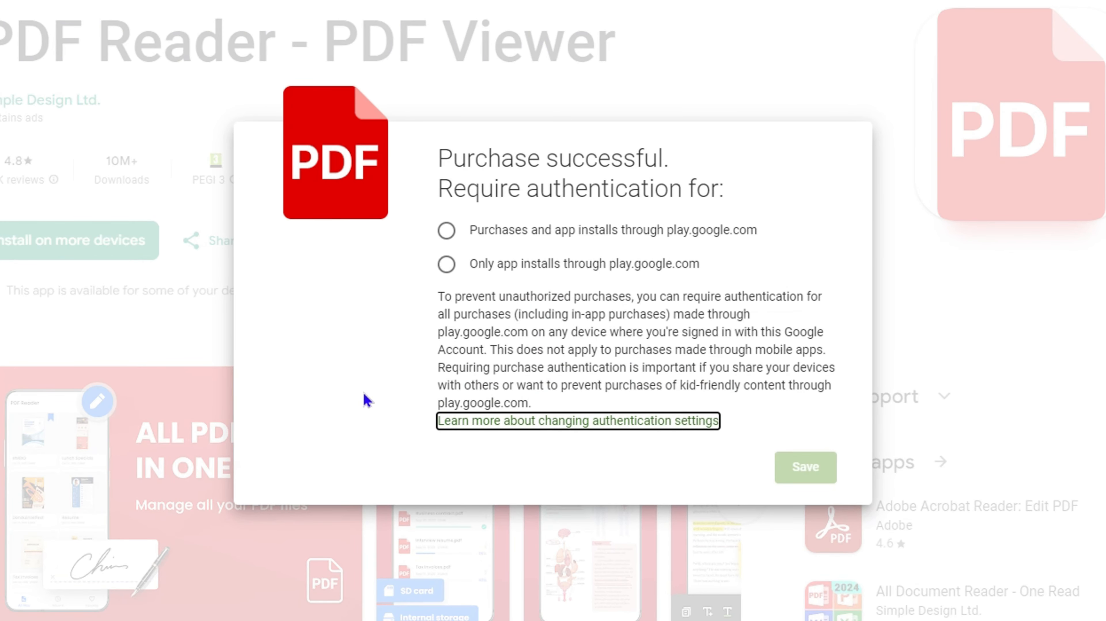
{"action": "mouse_move", "coordinate": [443, 286]}
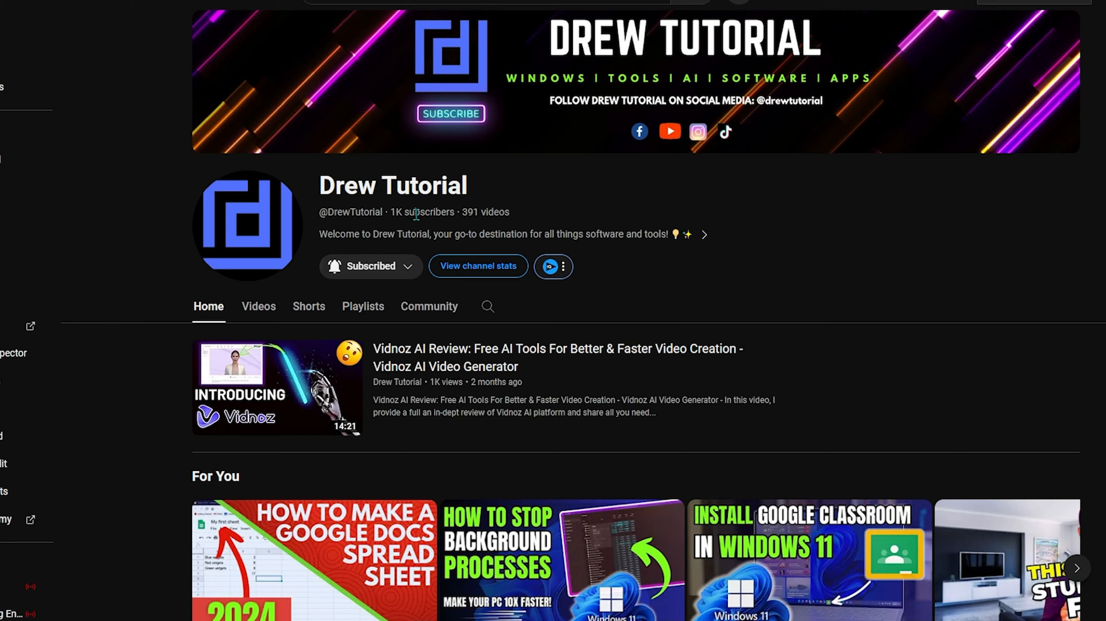
{"action": "mouse_move", "coordinate": [330, 233]}
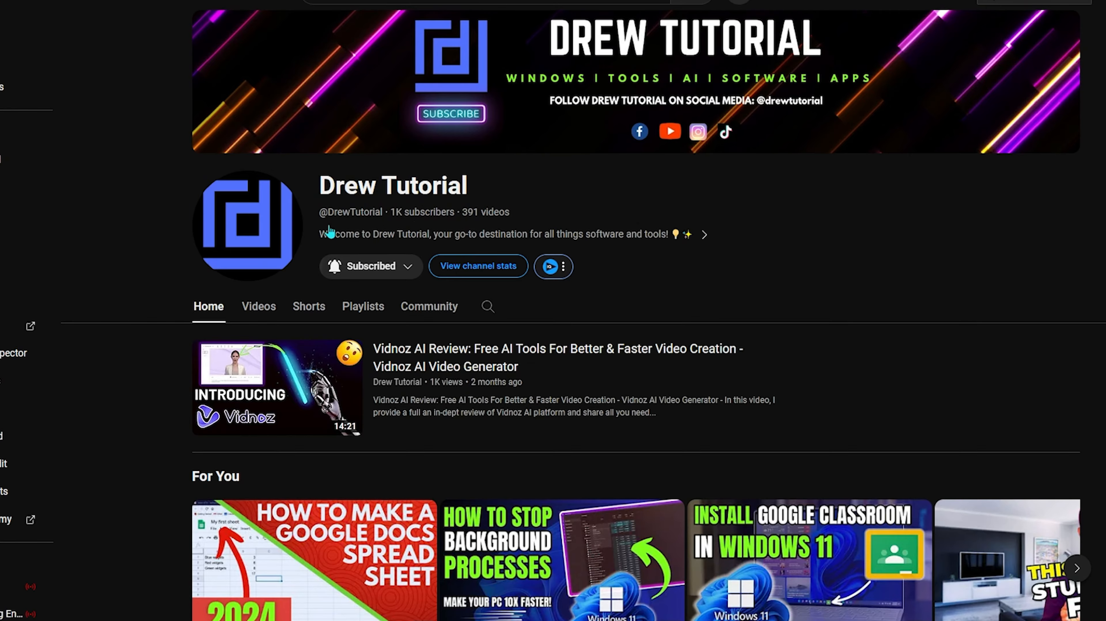
Step: Browse the Drew Tutorial channel's Videos tab, then its Shorts tab
{"action": "left_click", "coordinate": [258, 306]}
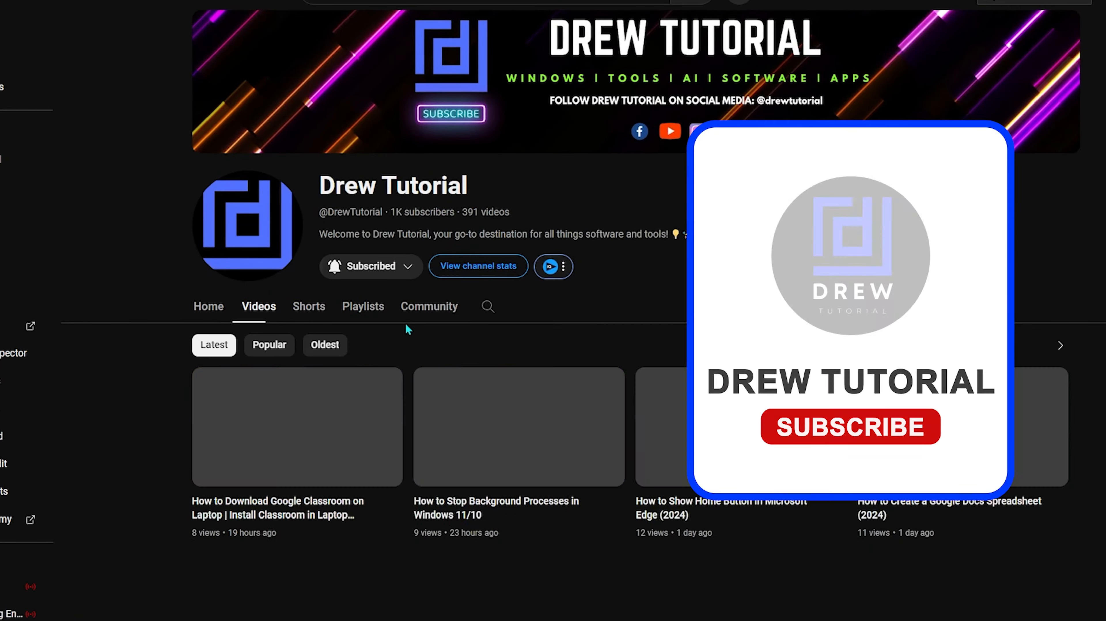
{"action": "scroll", "scroll_direction": "down", "scroll_amount": 3}
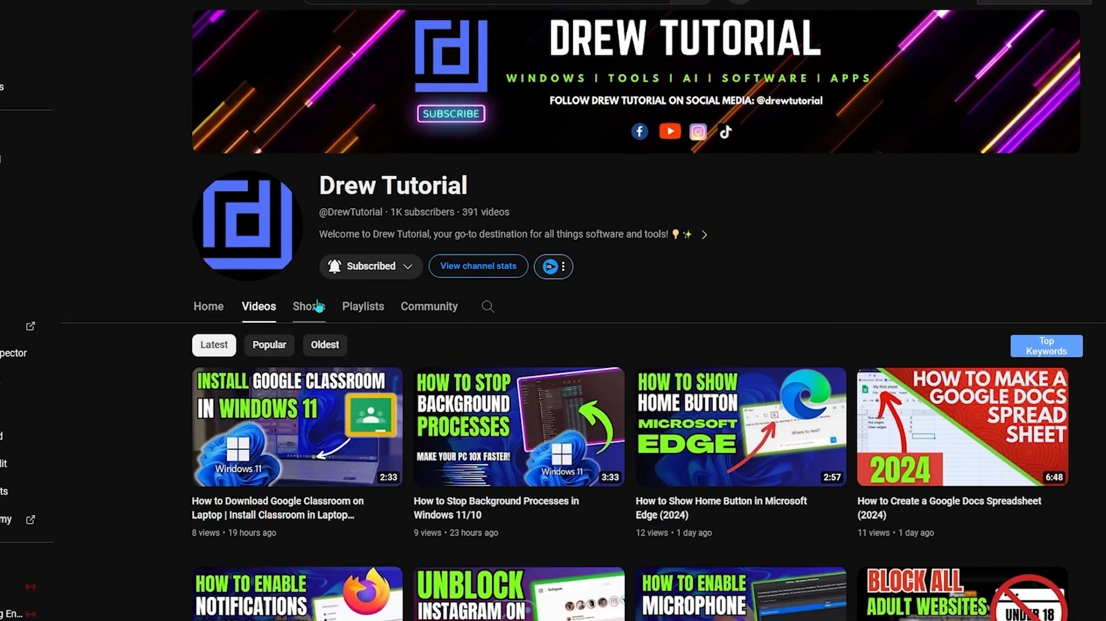
{"action": "left_click", "coordinate": [308, 306]}
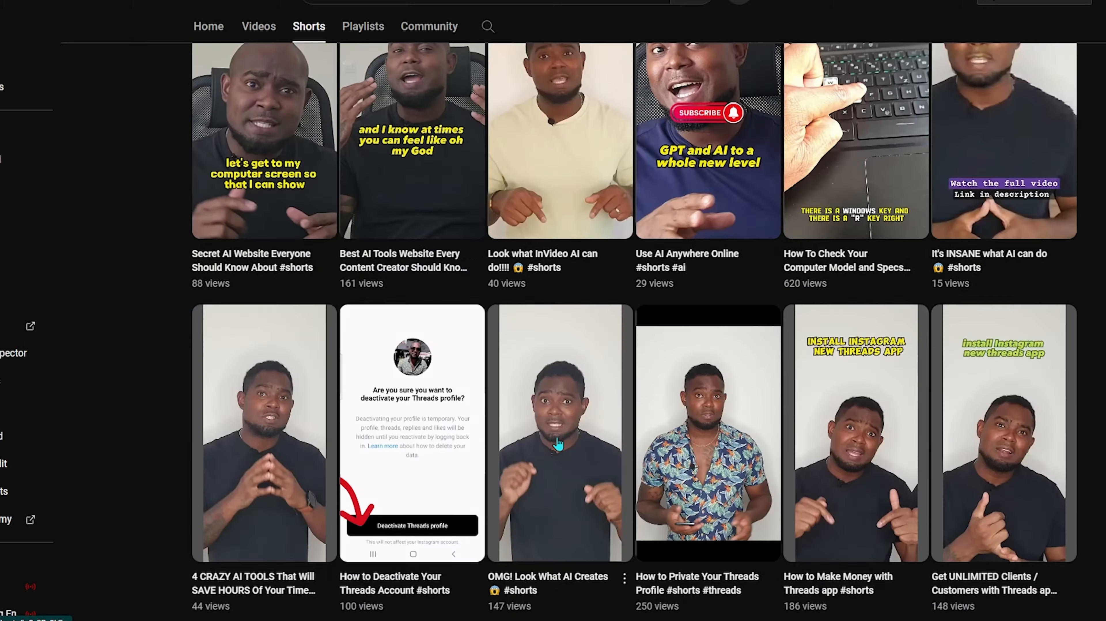
{"action": "scroll", "scroll_direction": "up", "scroll_amount": 3}
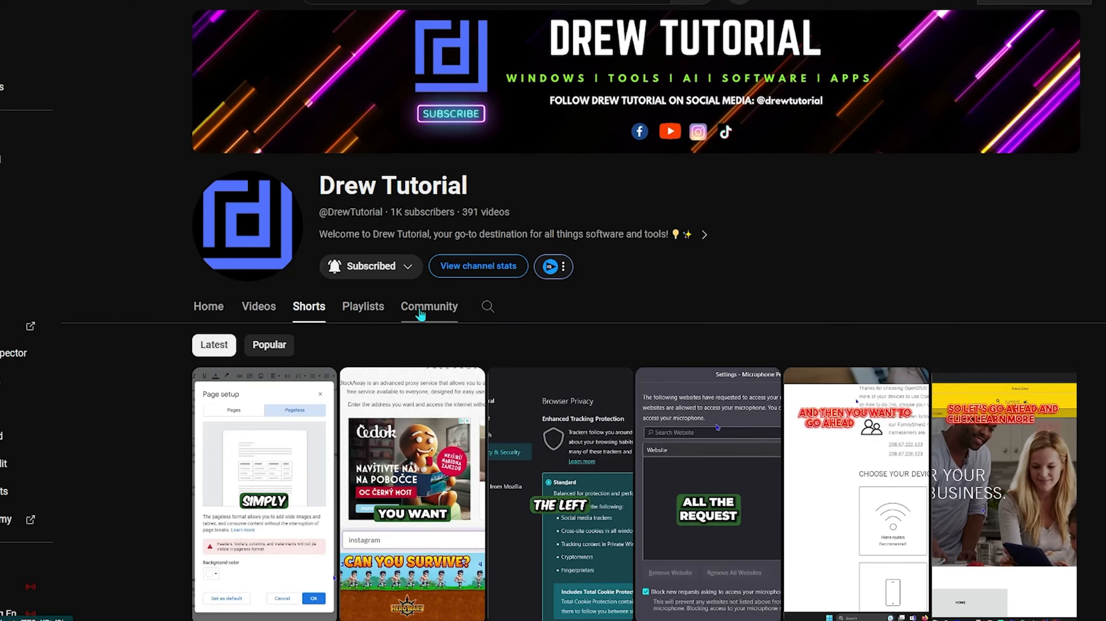